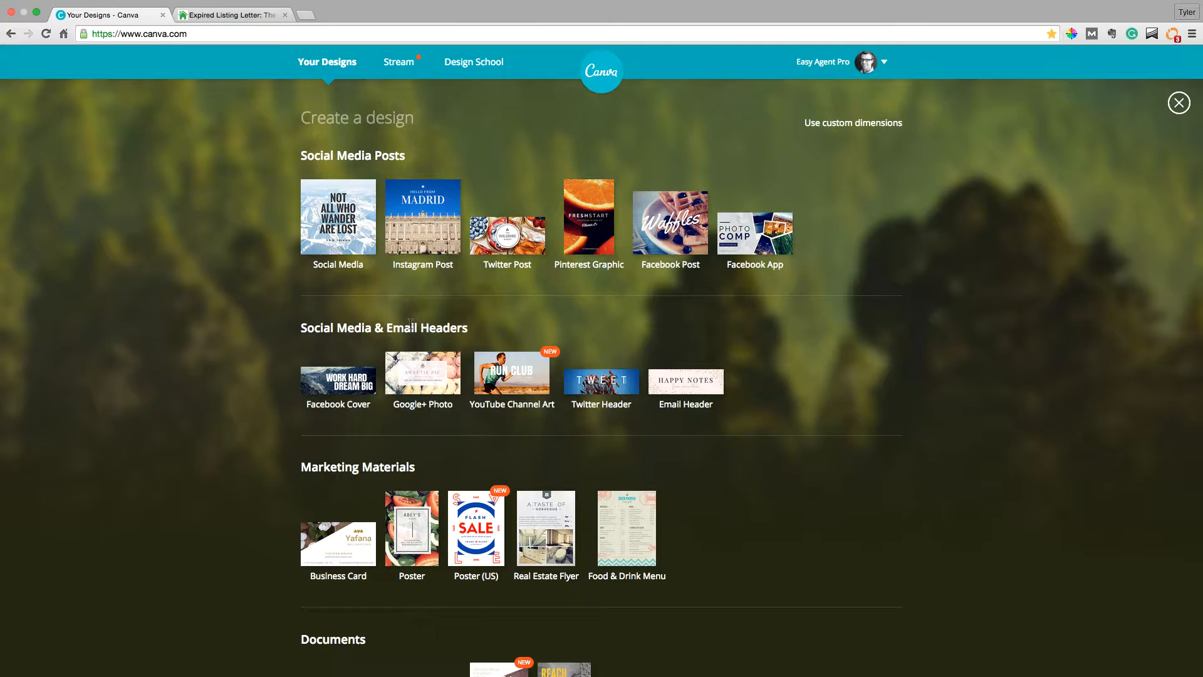
pyautogui.moveTo(548, 344)
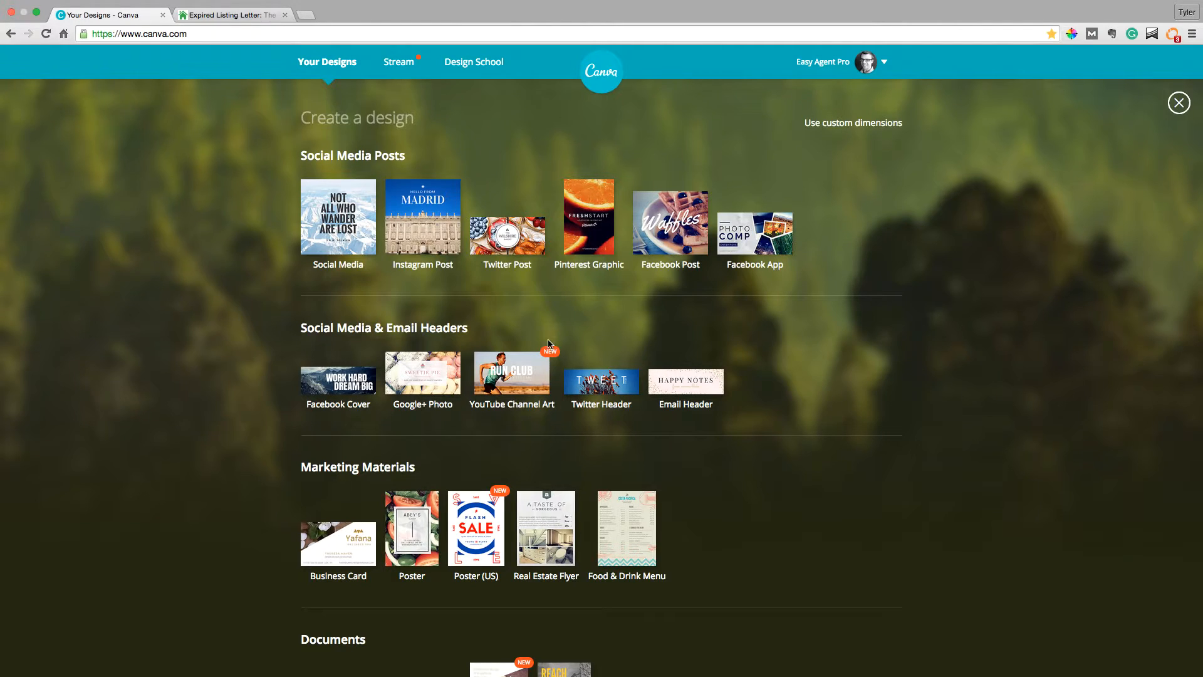
pyautogui.moveTo(925, 212)
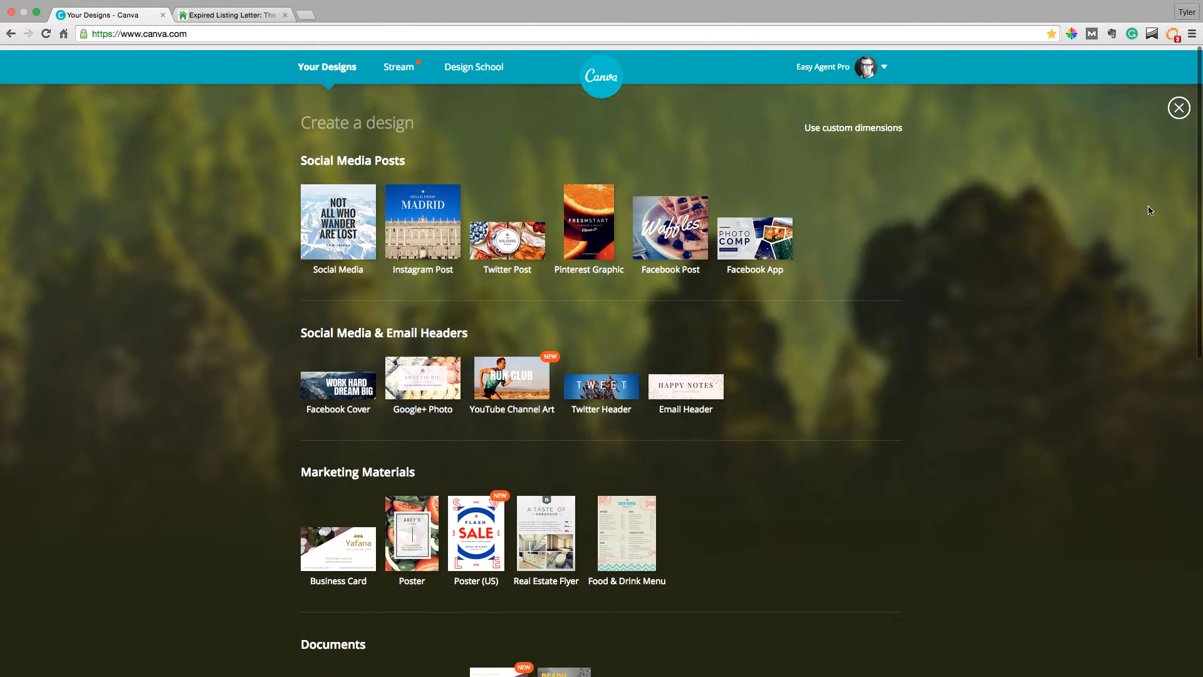
# Scroll Canva's design types past Documents and Blogging & eBooks to the Events Card option
pyautogui.click(1179, 107)
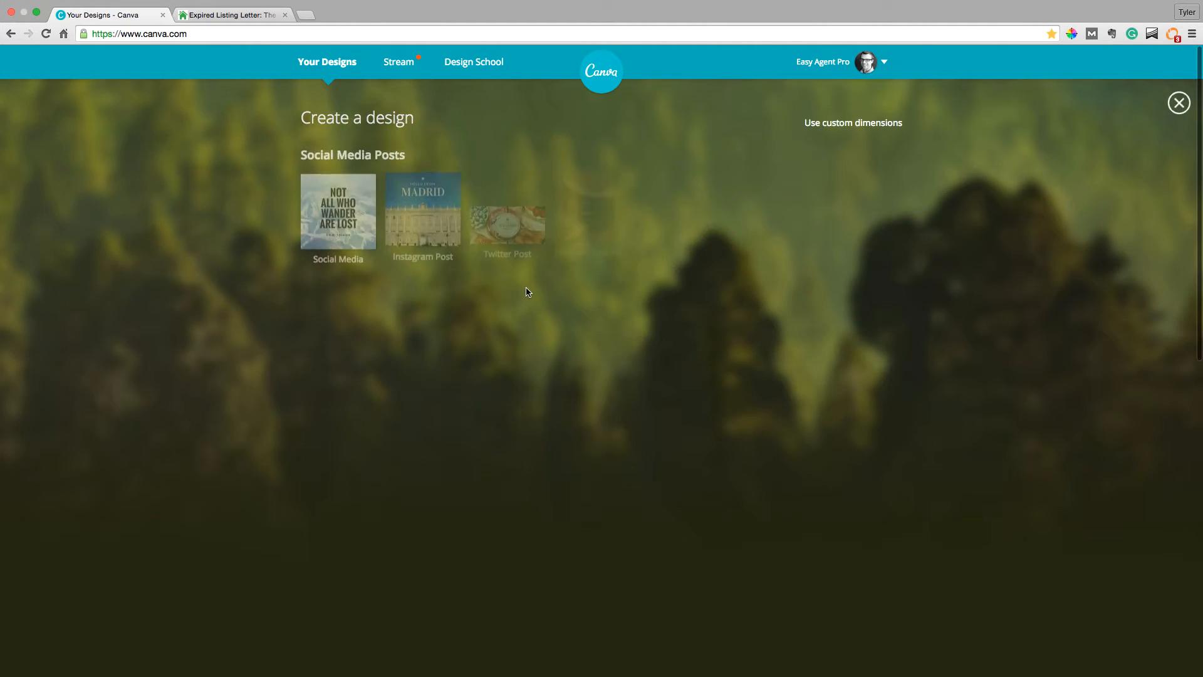
pyautogui.scroll(-3)
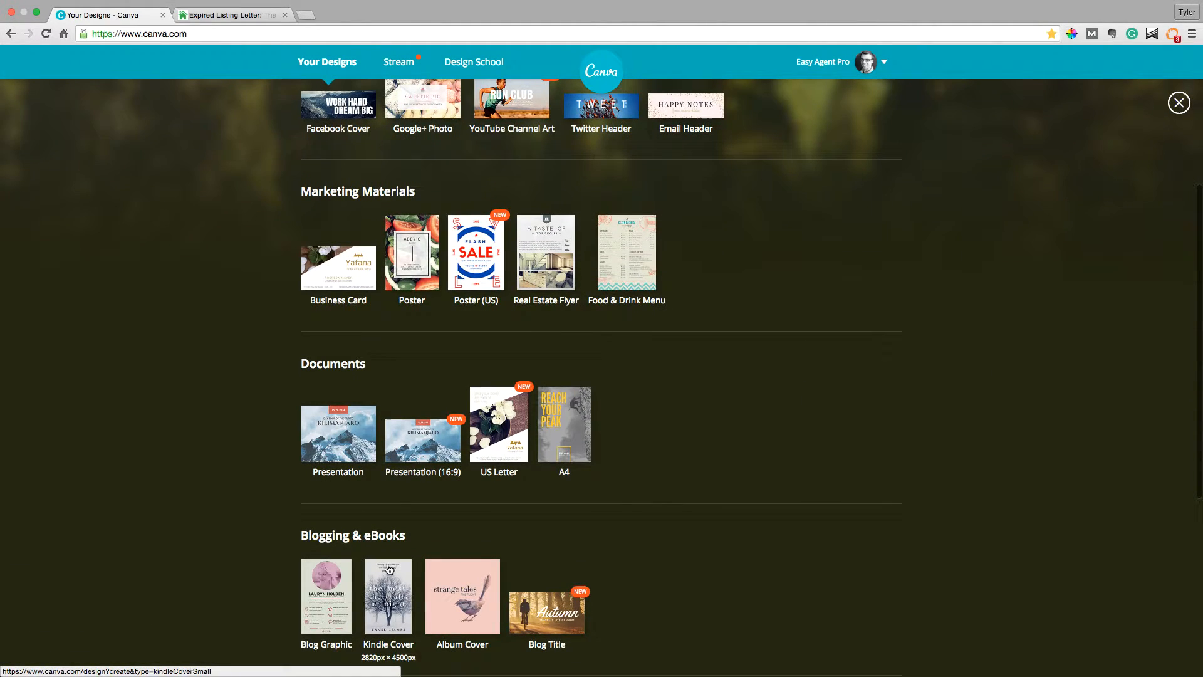
pyautogui.scroll(-3)
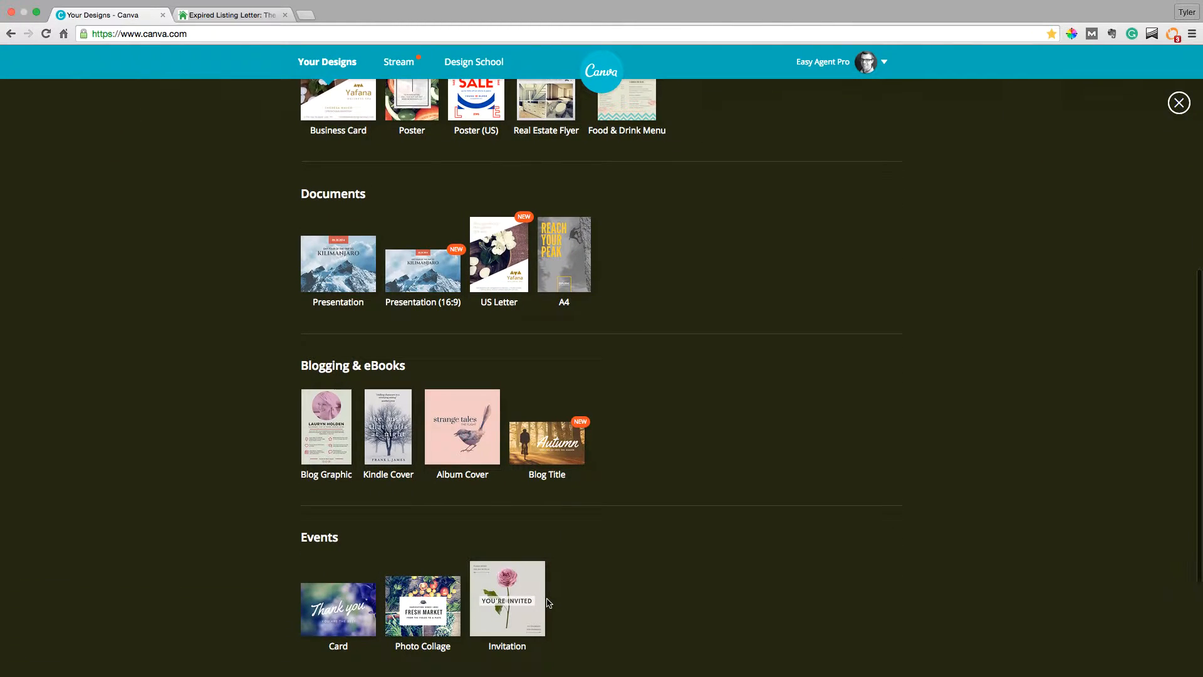
# Start an untitled Card design, then type the easyagentpro.com/blog real-estate-farming address in a new tab
pyautogui.click(506, 597)
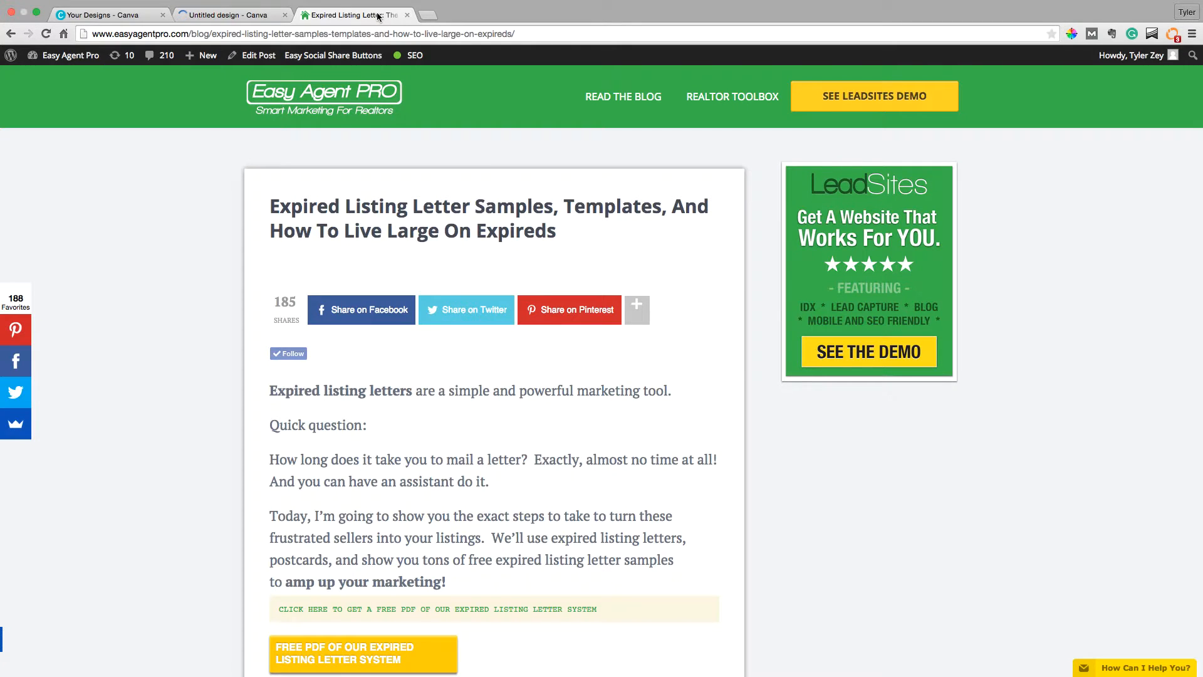
pyautogui.click(475, 14)
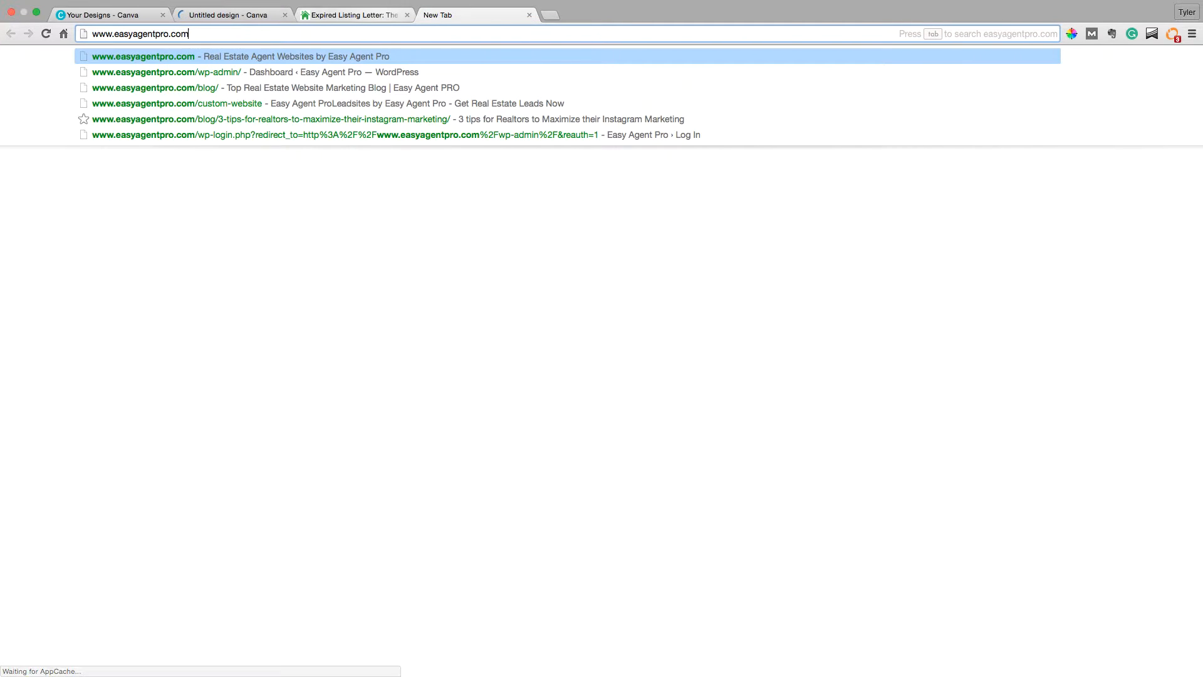
pyautogui.write('/blog/')
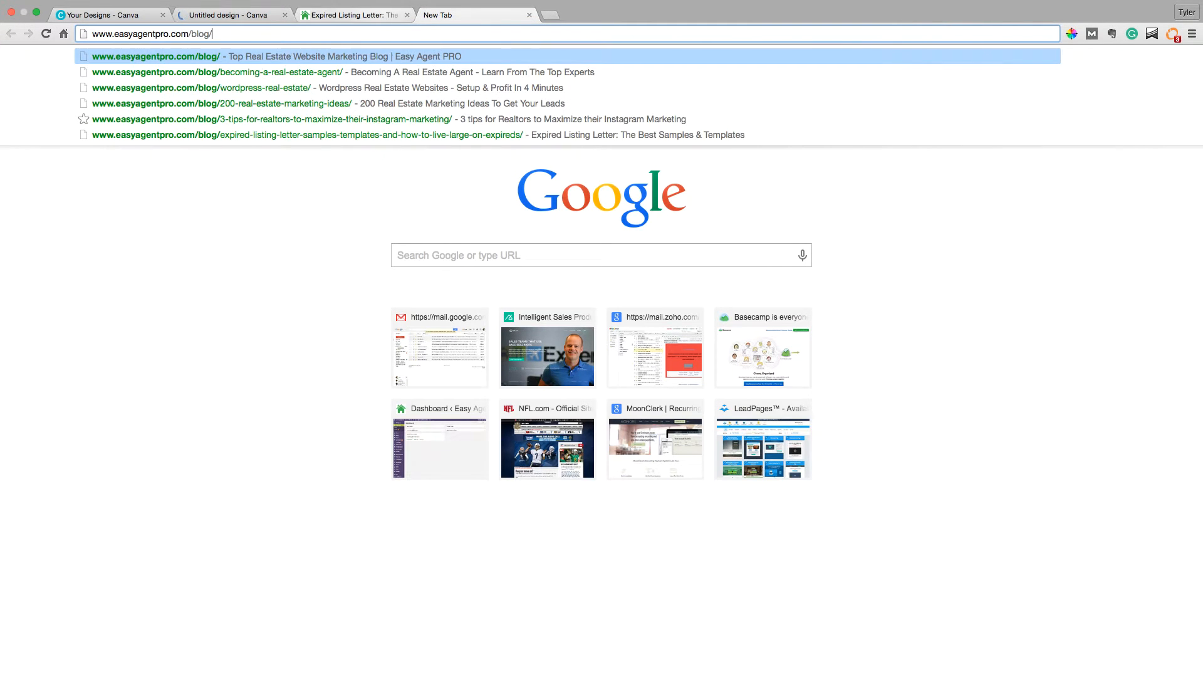
pyautogui.write('frea')
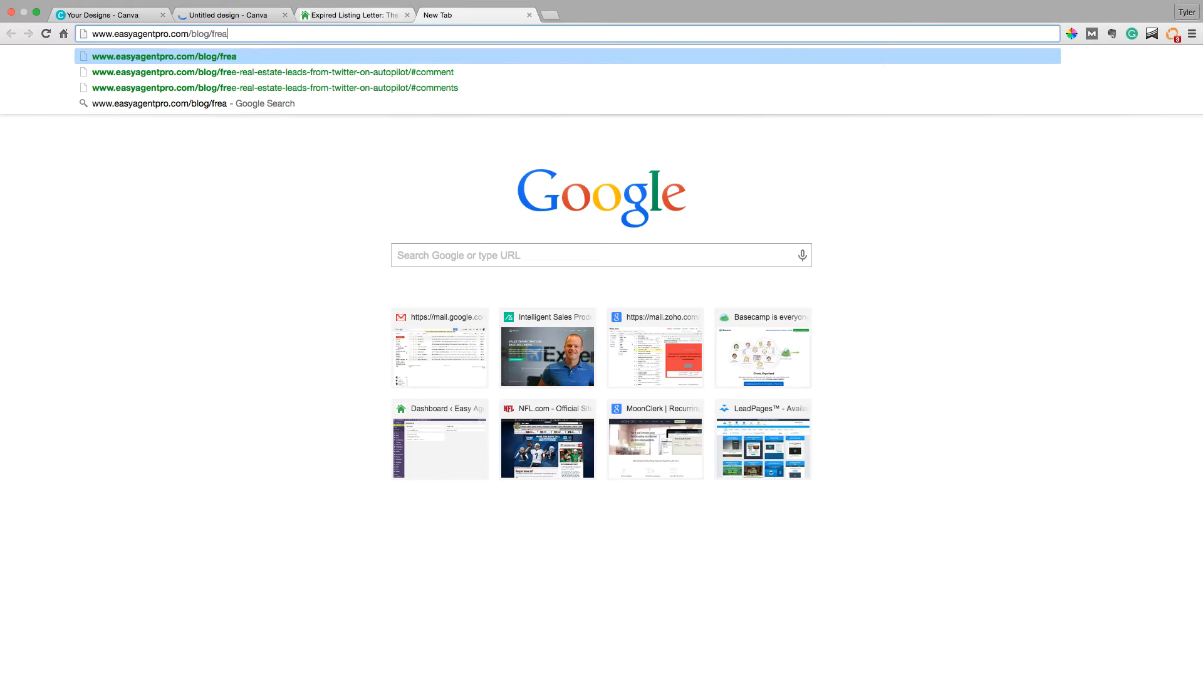
pyautogui.write('rea-estate-far')
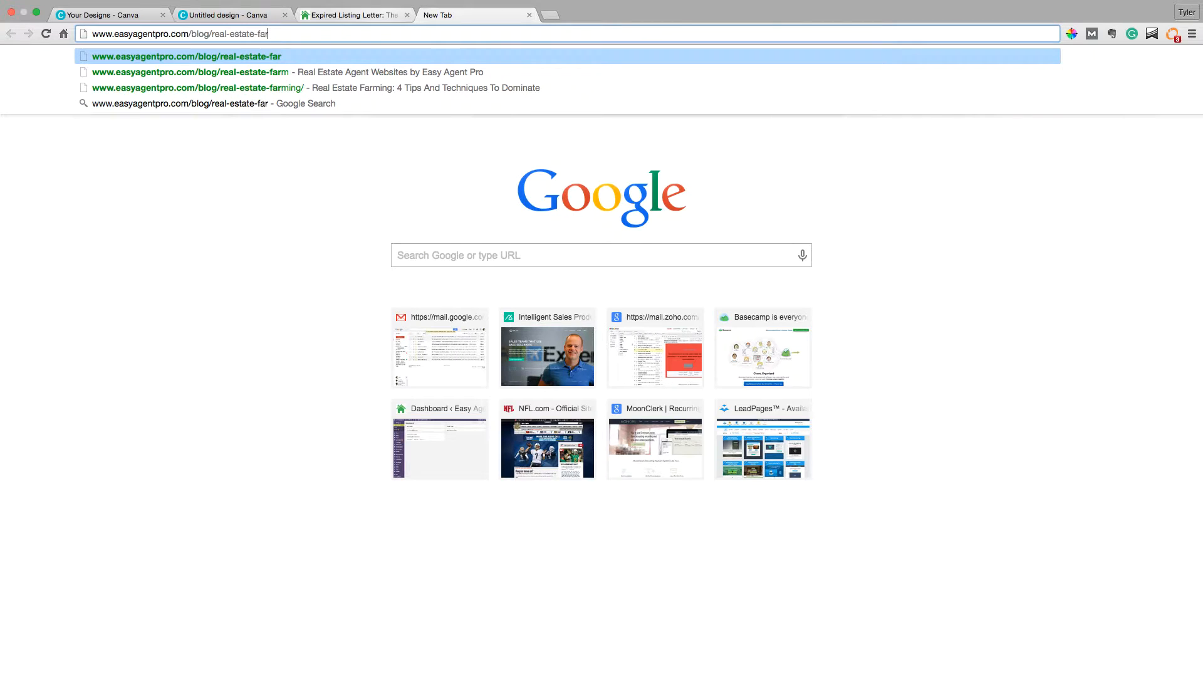
# Switch to the Spotify window showing the Maps by Maroon 5 album radio
pyautogui.click(229, 15)
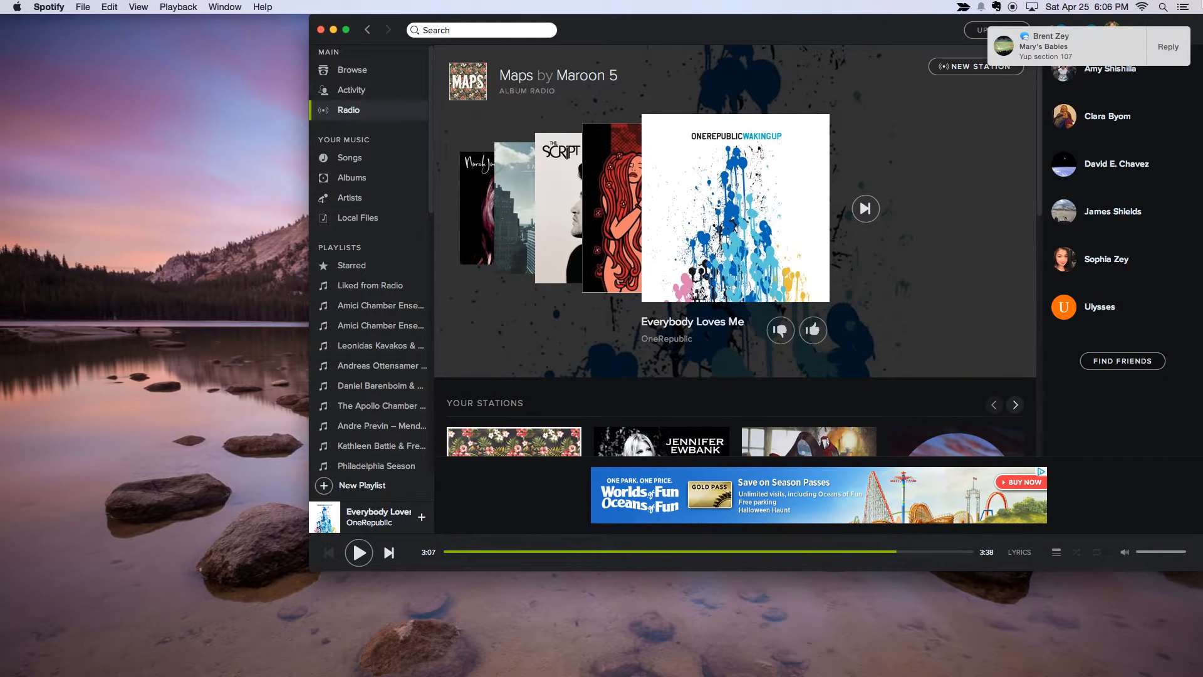
pyautogui.click(1183, 7)
pyautogui.write('walgreens')
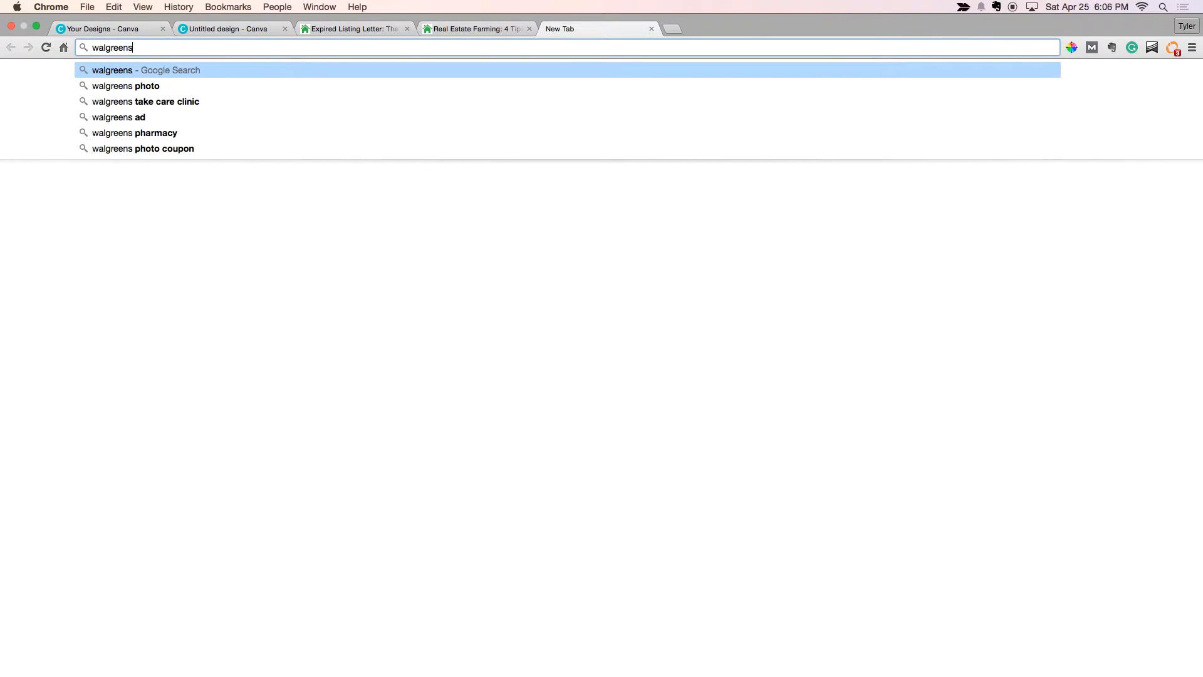
# Pick the 'walgreens' Google Search suggestion in a new Chrome tab
pyautogui.click(125, 85)
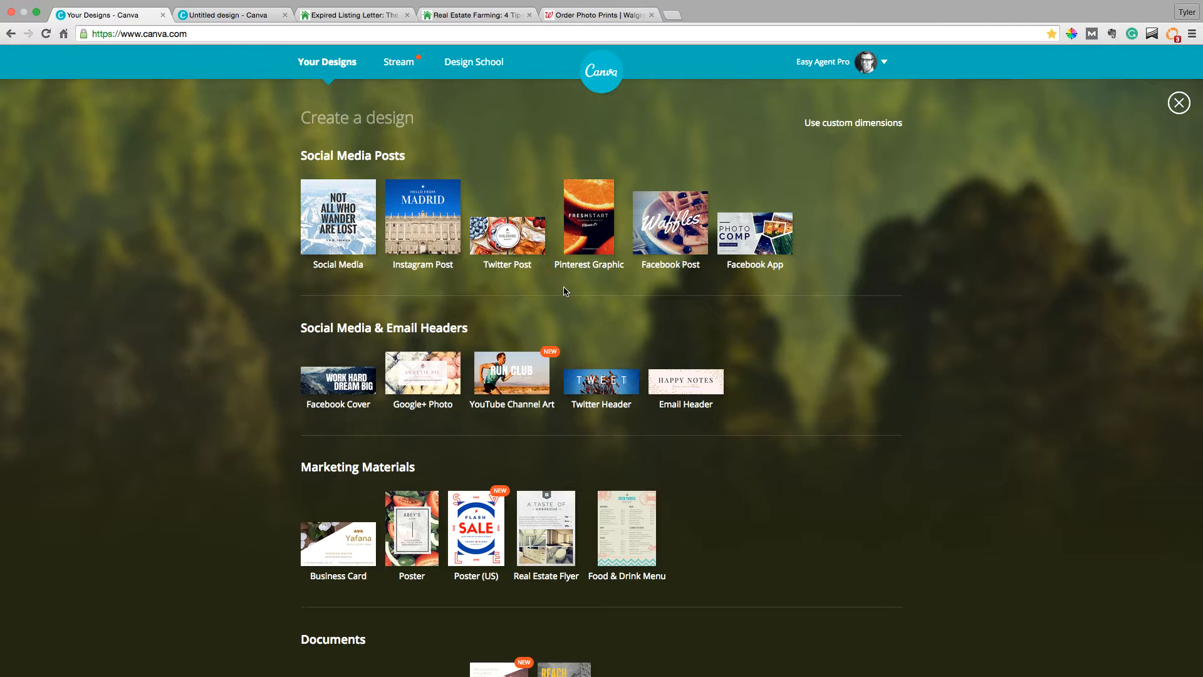
pyautogui.moveTo(625, 205)
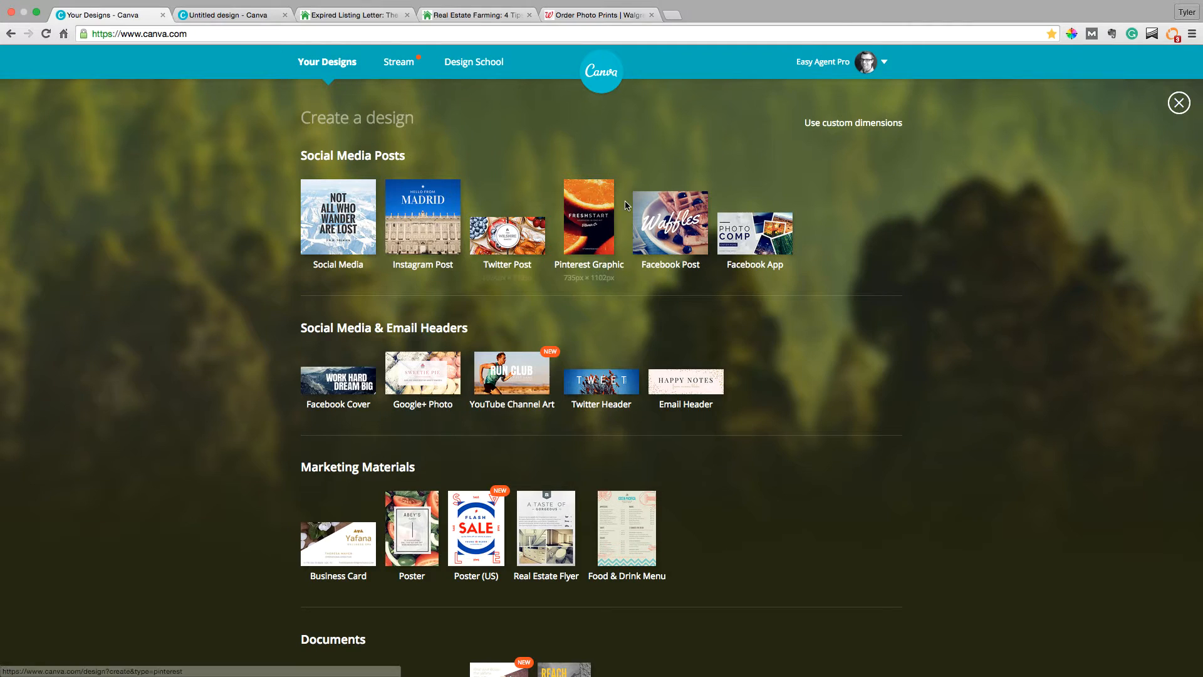
pyautogui.moveTo(1113, 126)
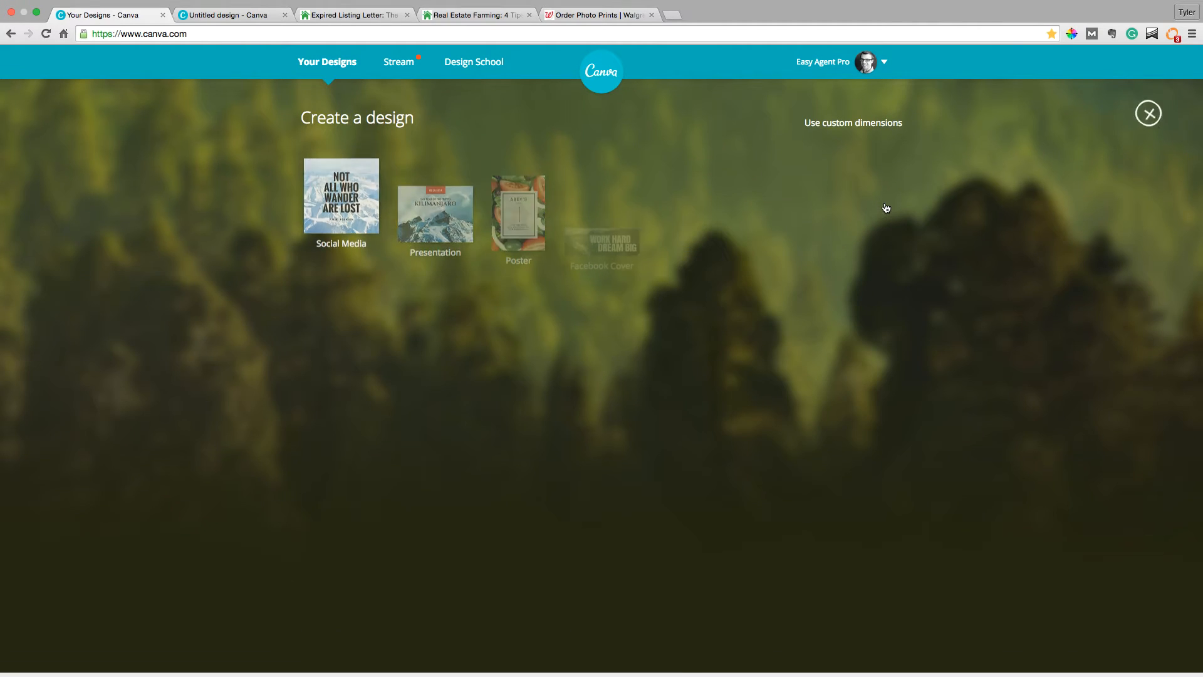
# Scroll the Create a design page down to the Events section's 14.8cm × 10.5cm Card
pyautogui.scroll(-3)
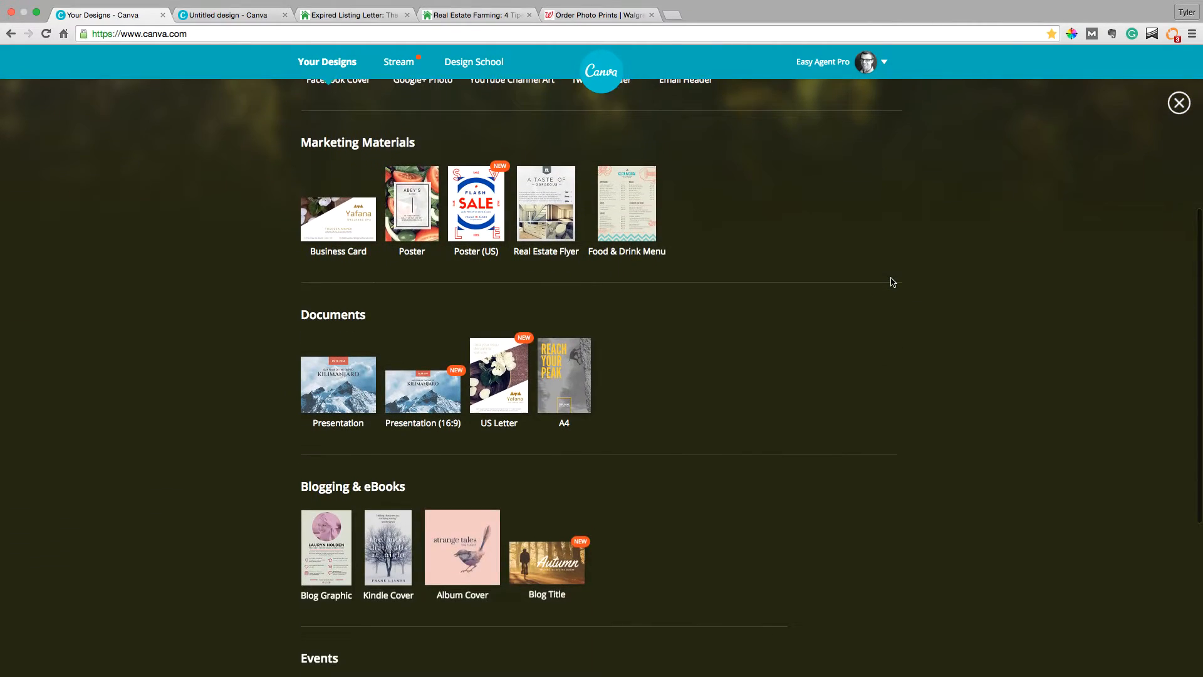
pyautogui.scroll(-3)
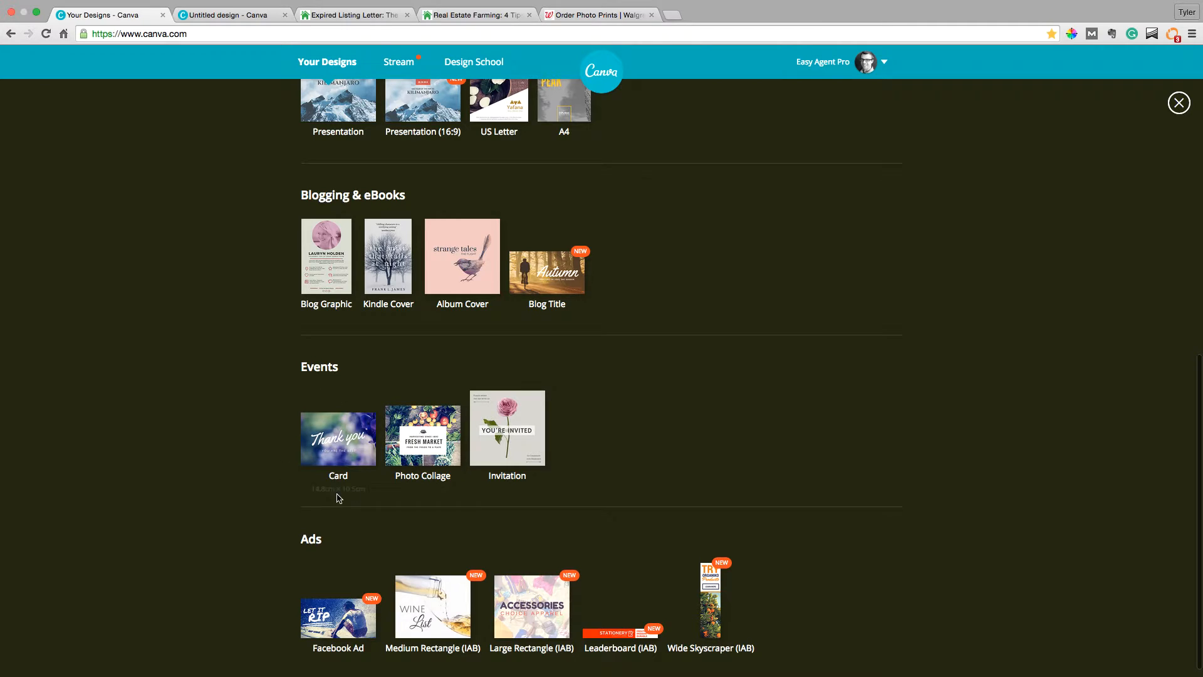
pyautogui.moveTo(372, 423)
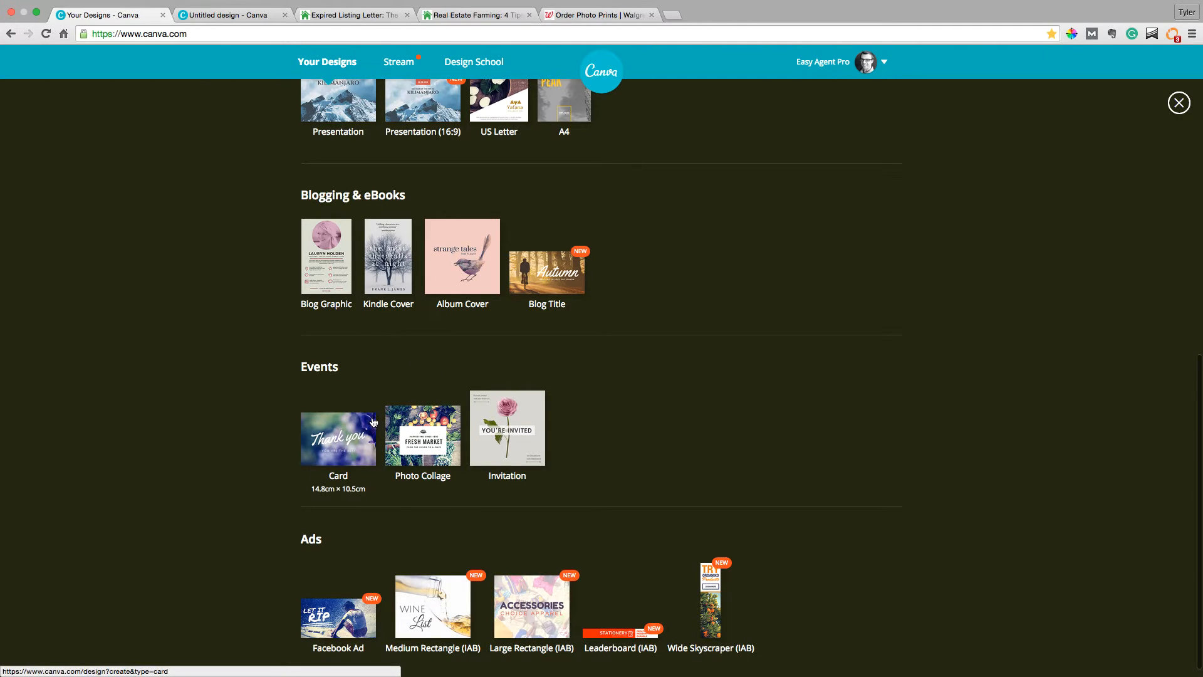
# Bring the Untitled design card forward and scroll partway through its Layouts panel
pyautogui.click(337, 437)
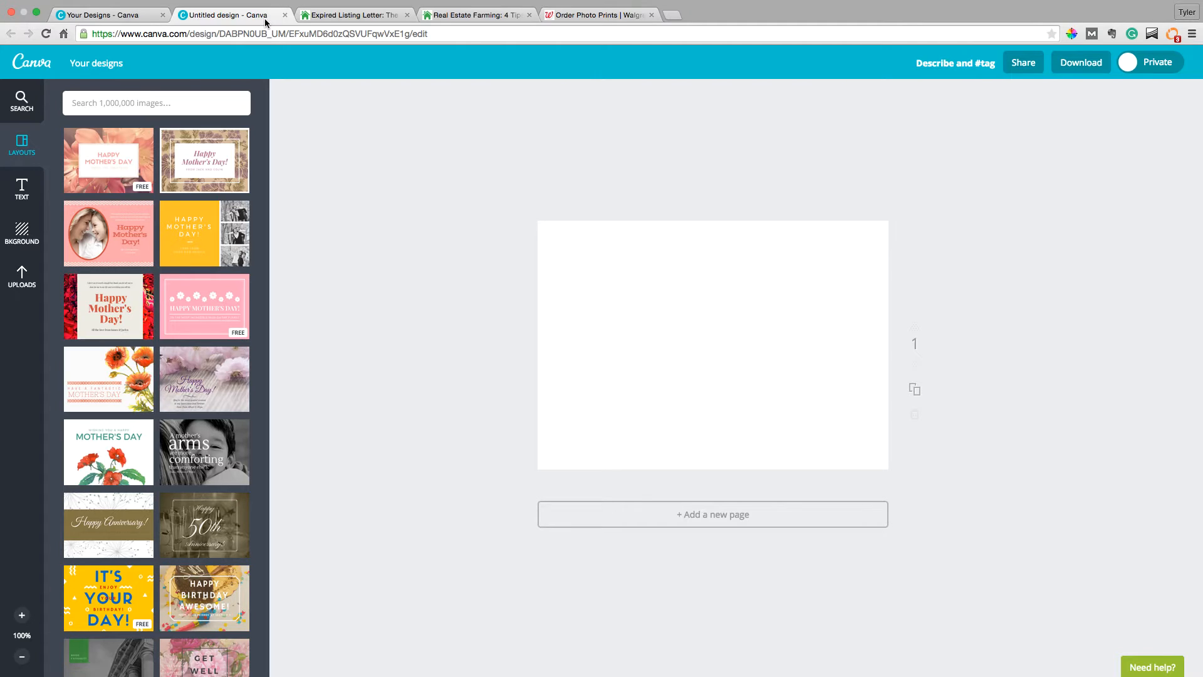
pyautogui.moveTo(414, 267)
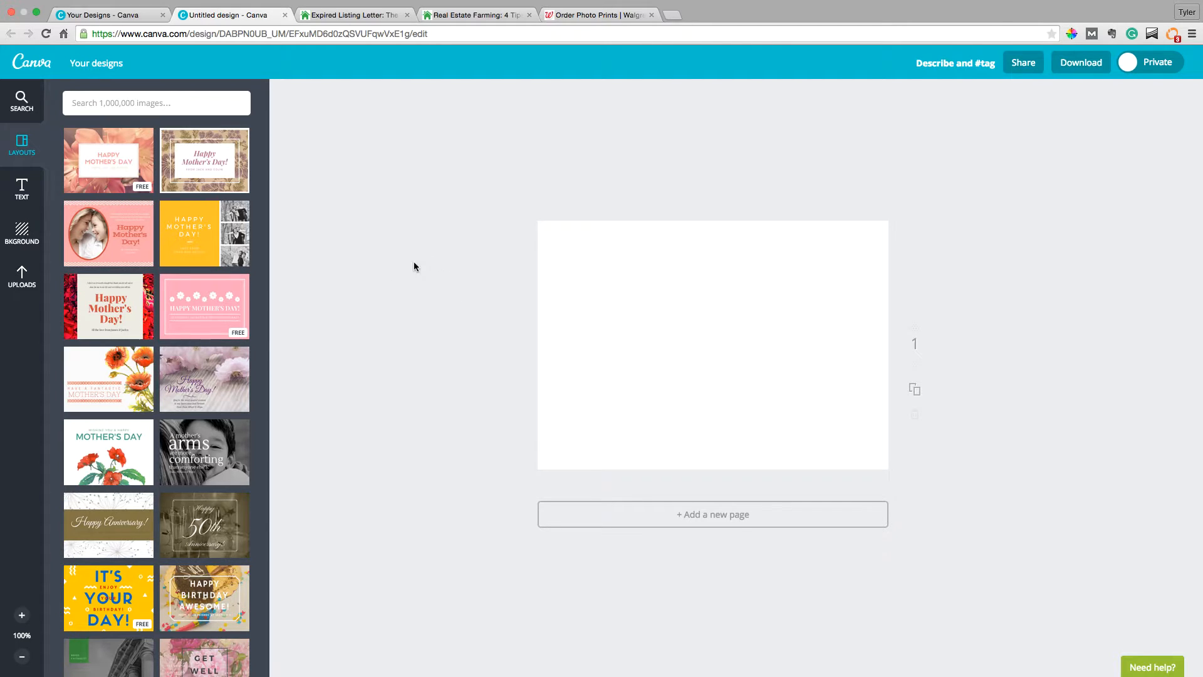
pyautogui.scroll(-3)
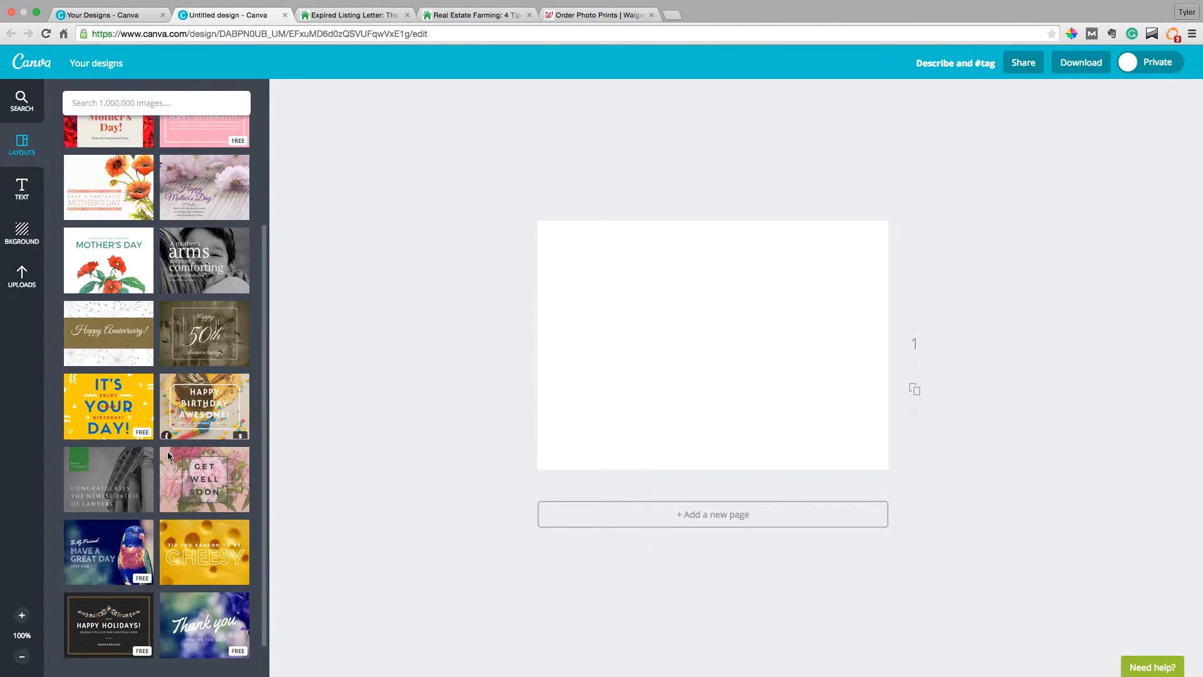
pyautogui.scroll(-3)
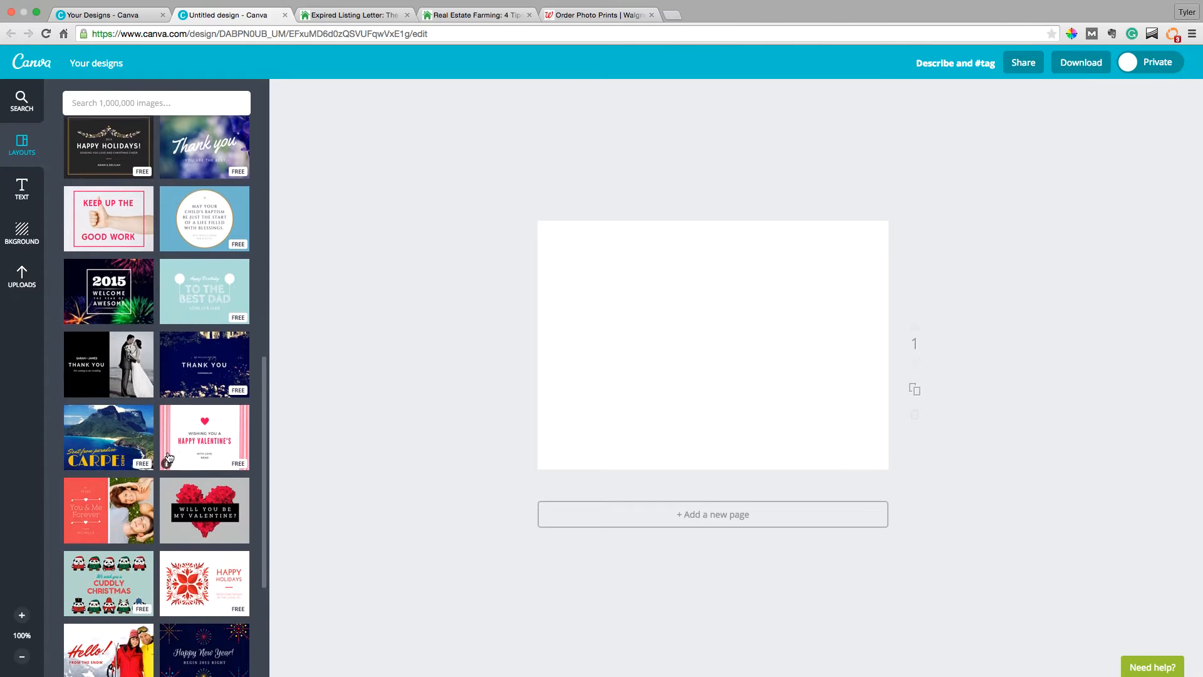
pyautogui.scroll(-3)
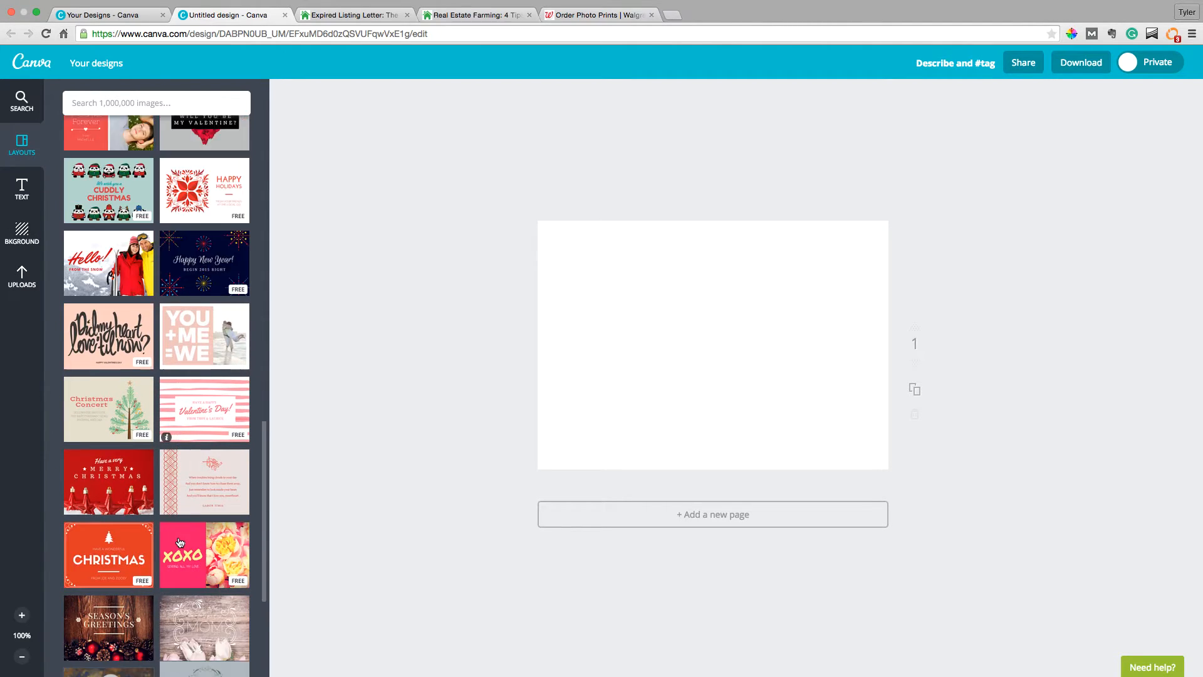
pyautogui.scroll(-3)
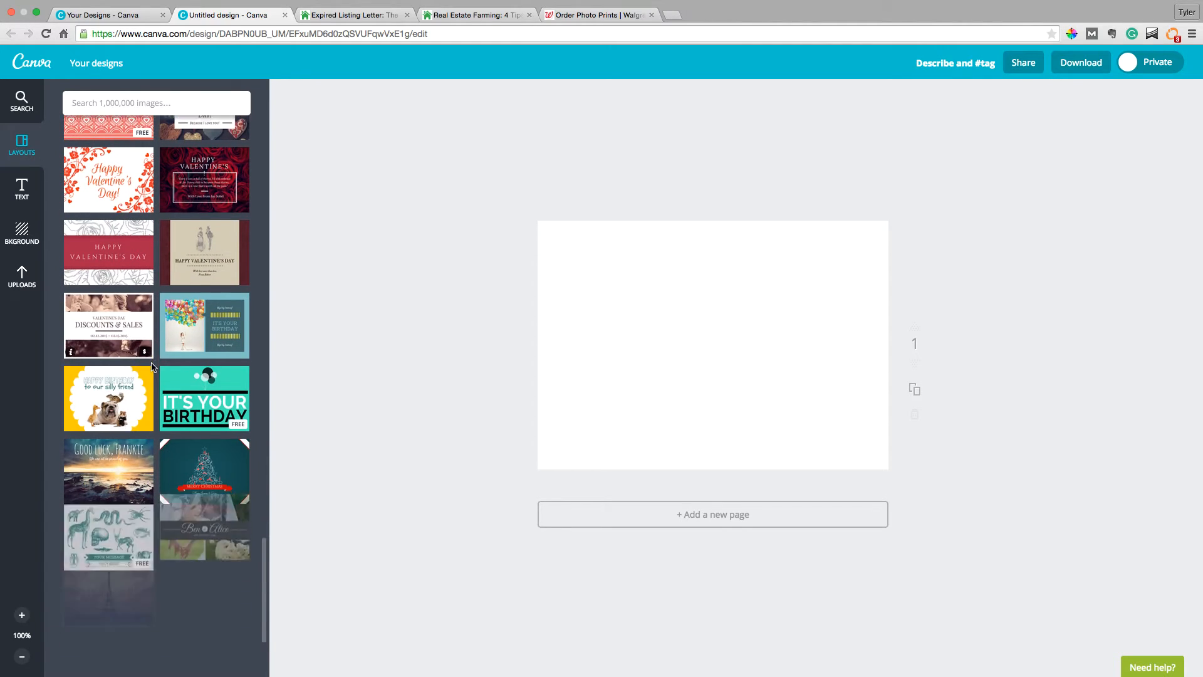
pyautogui.scroll(-3)
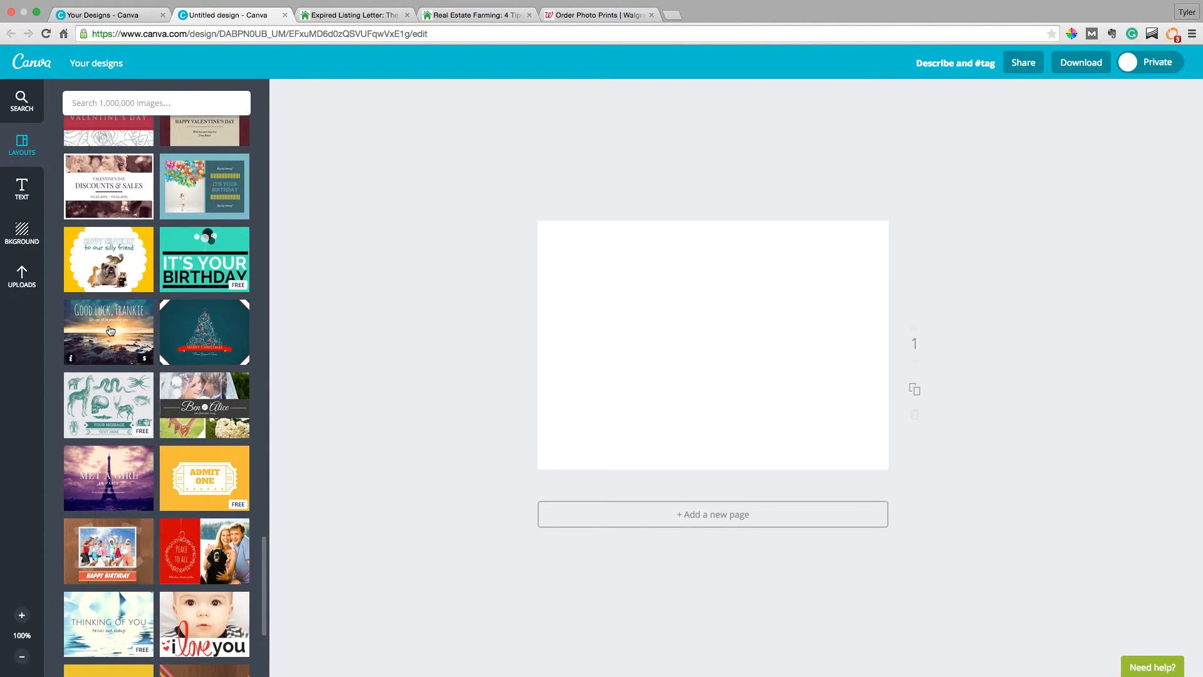
pyautogui.moveTo(302, 297)
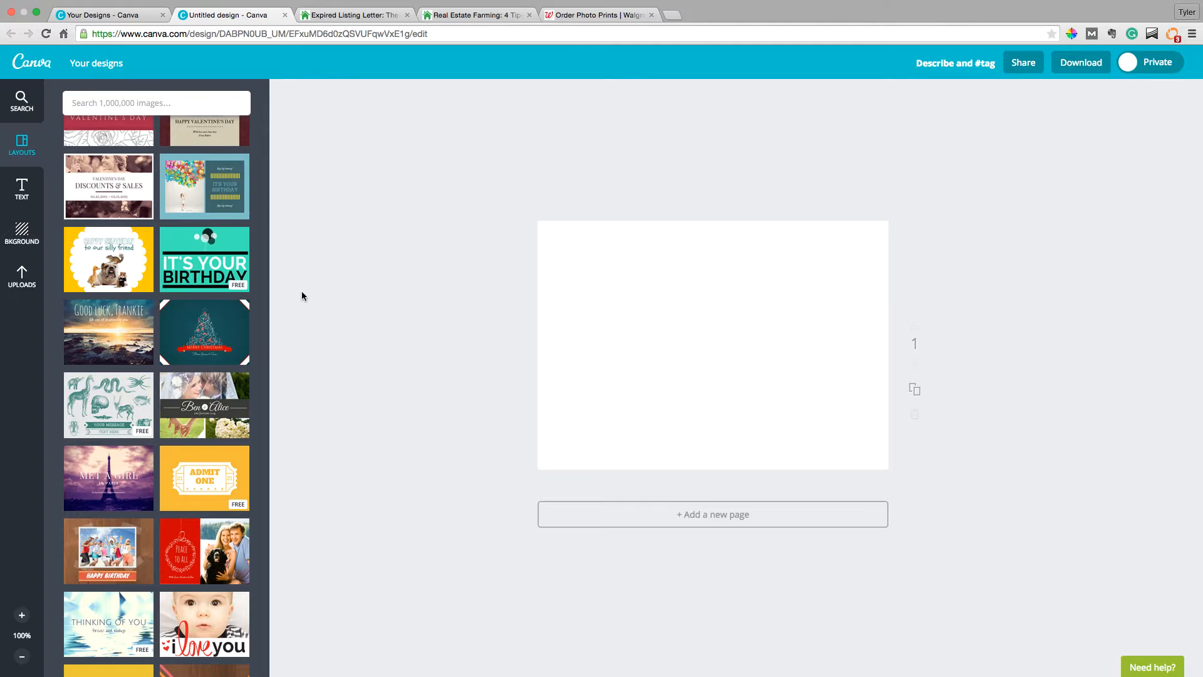
# Skim the Expired Listing letter article in its Chrome tab
pyautogui.click(352, 14)
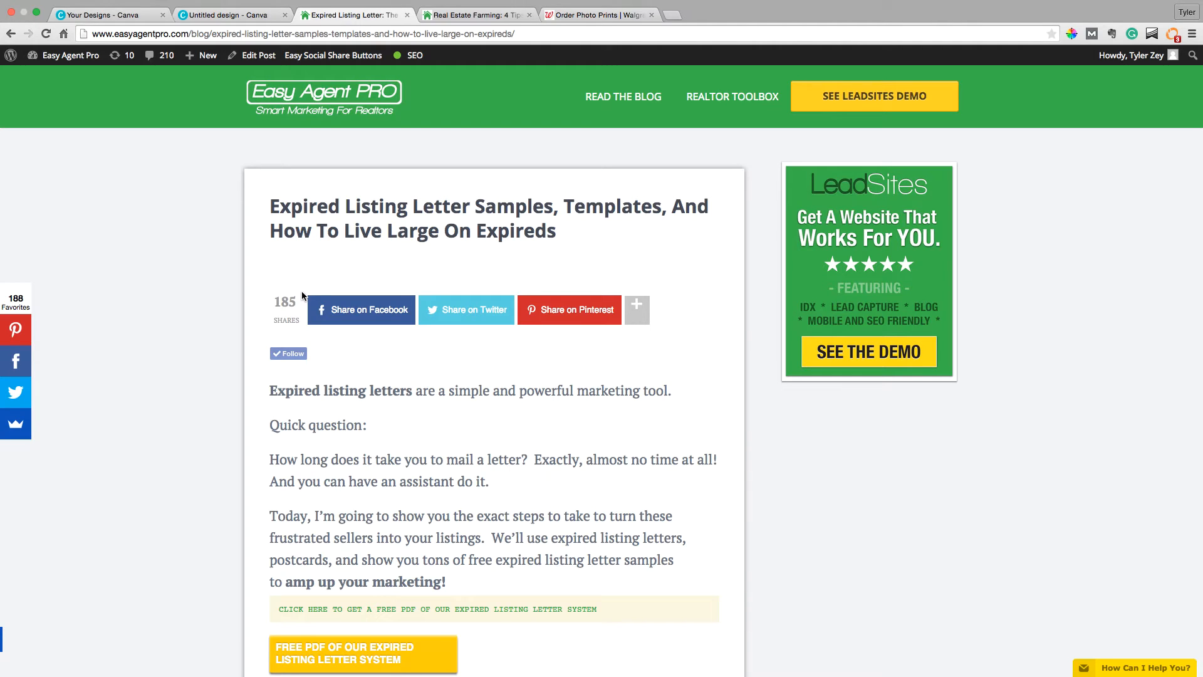
pyautogui.scroll(-3)
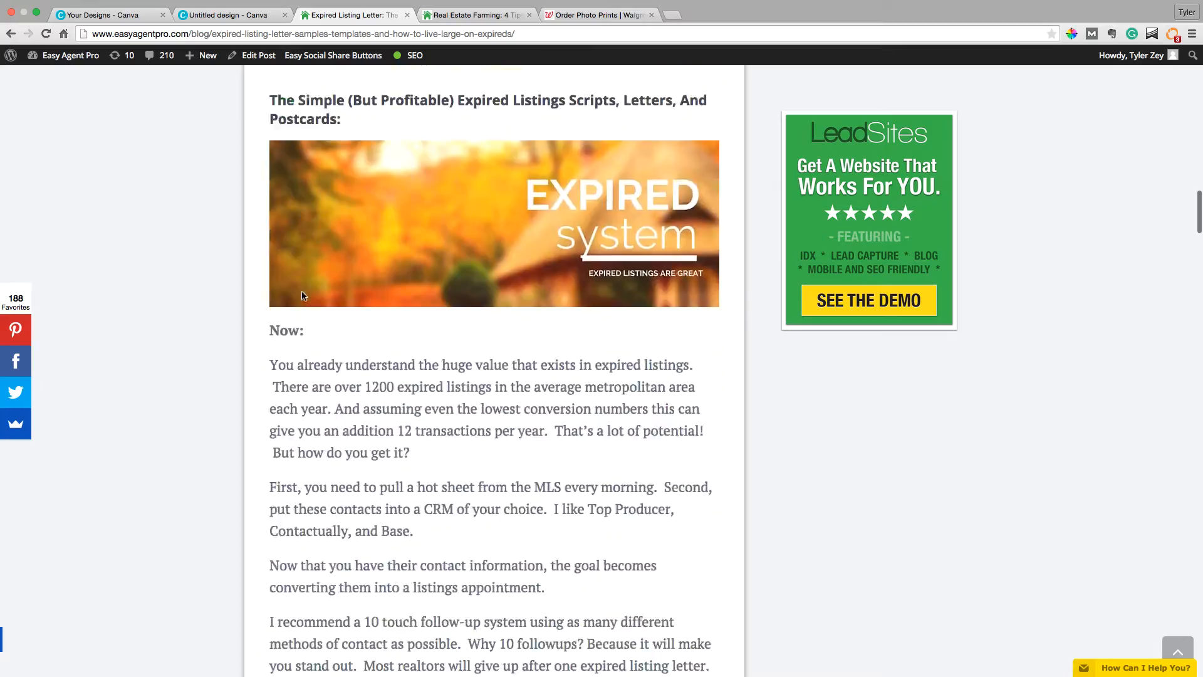
pyautogui.scroll(-3)
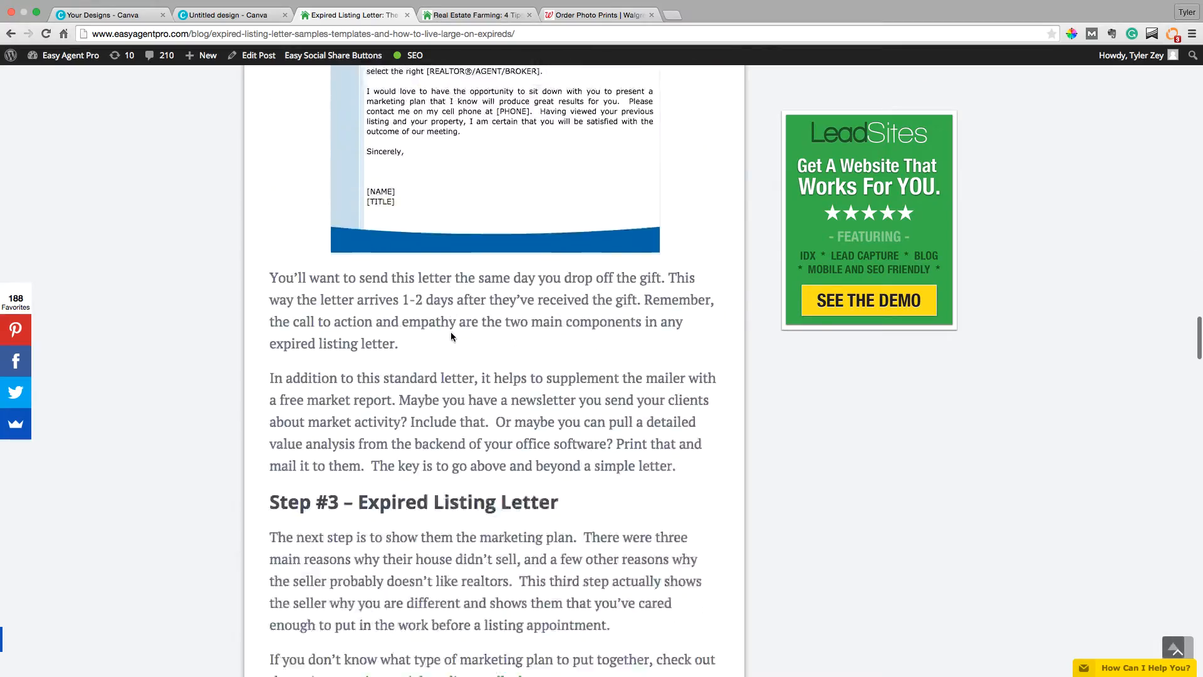
pyautogui.scroll(3)
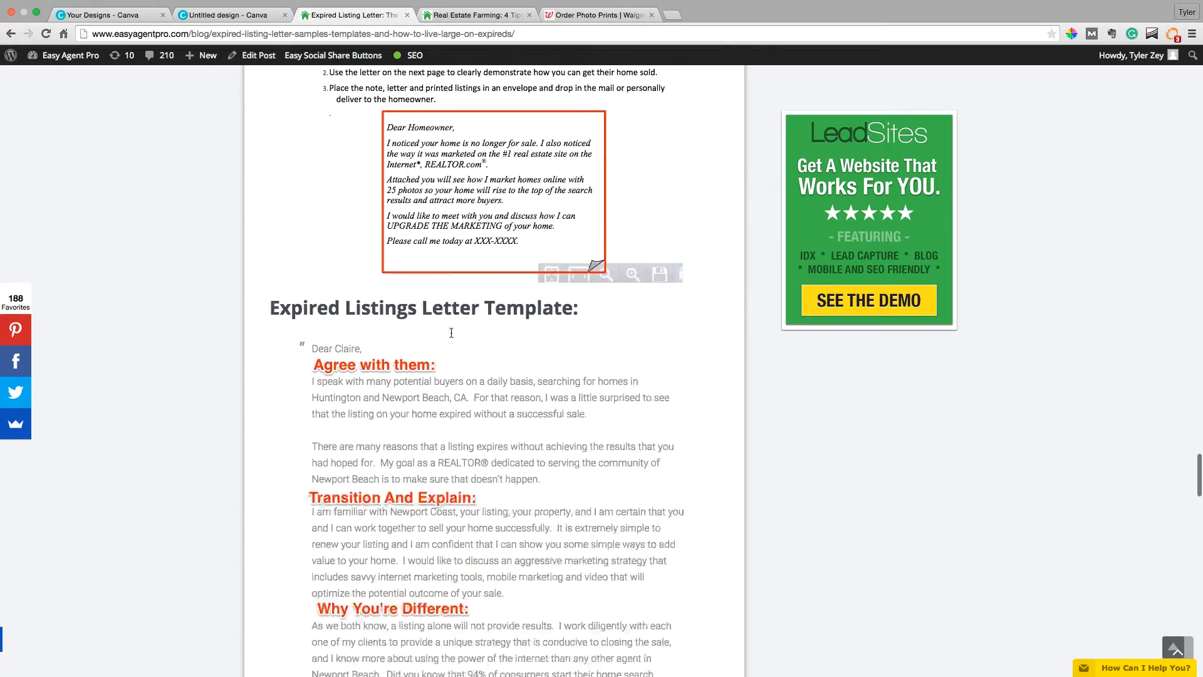
pyautogui.click(414, 55)
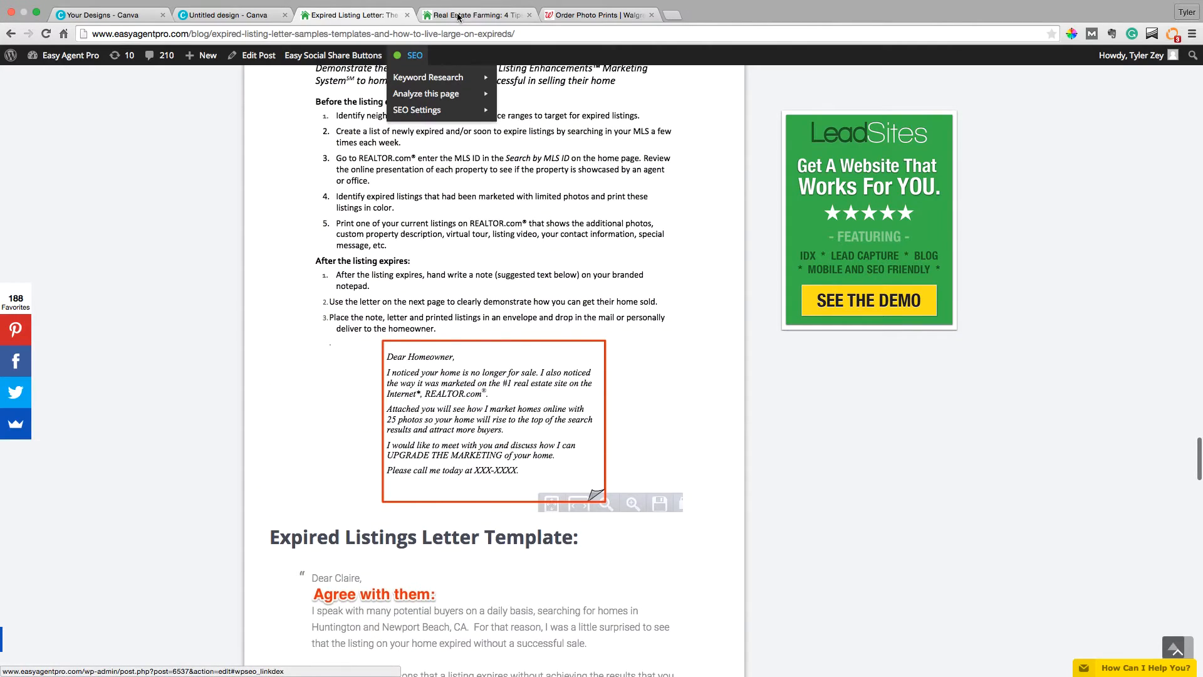
# Scroll the Real Estate Farming article, then return to the Untitled design Canva tab
pyautogui.click(473, 15)
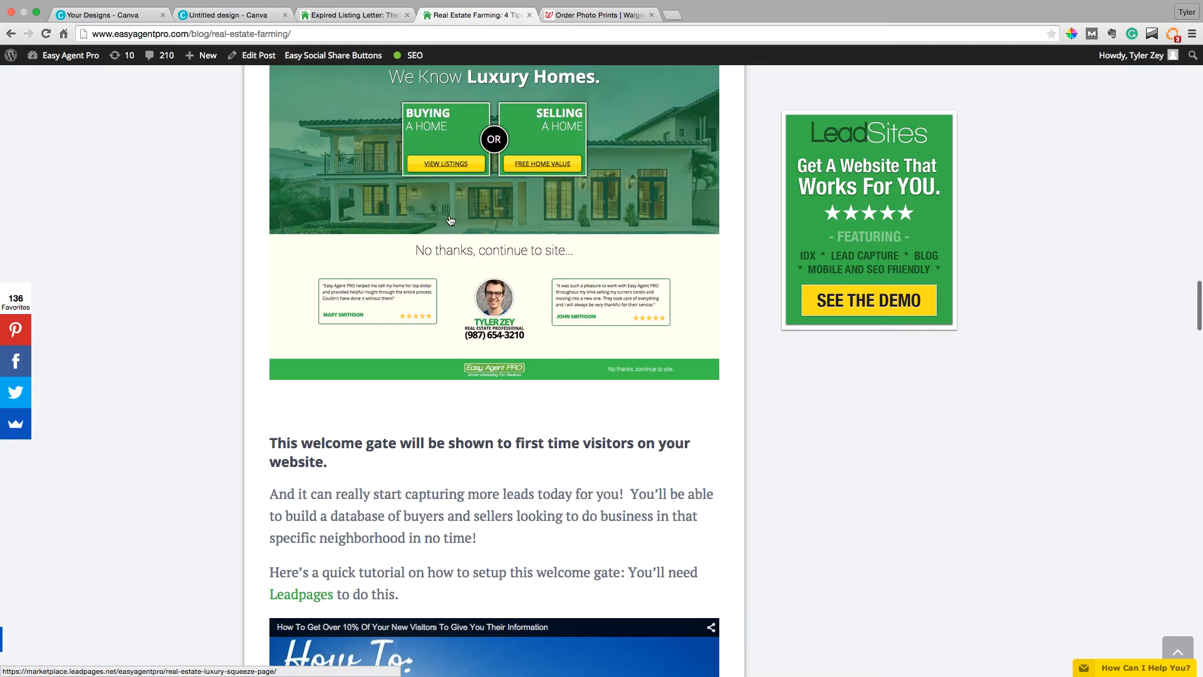
pyautogui.scroll(-3)
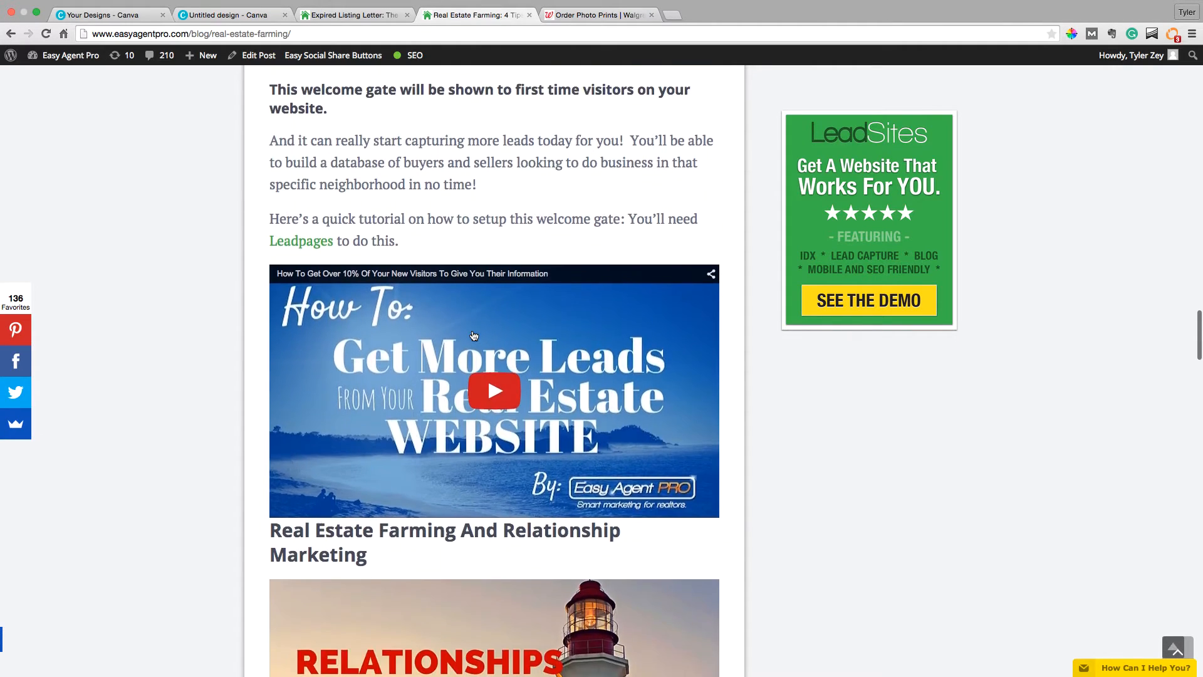
pyautogui.click(230, 14)
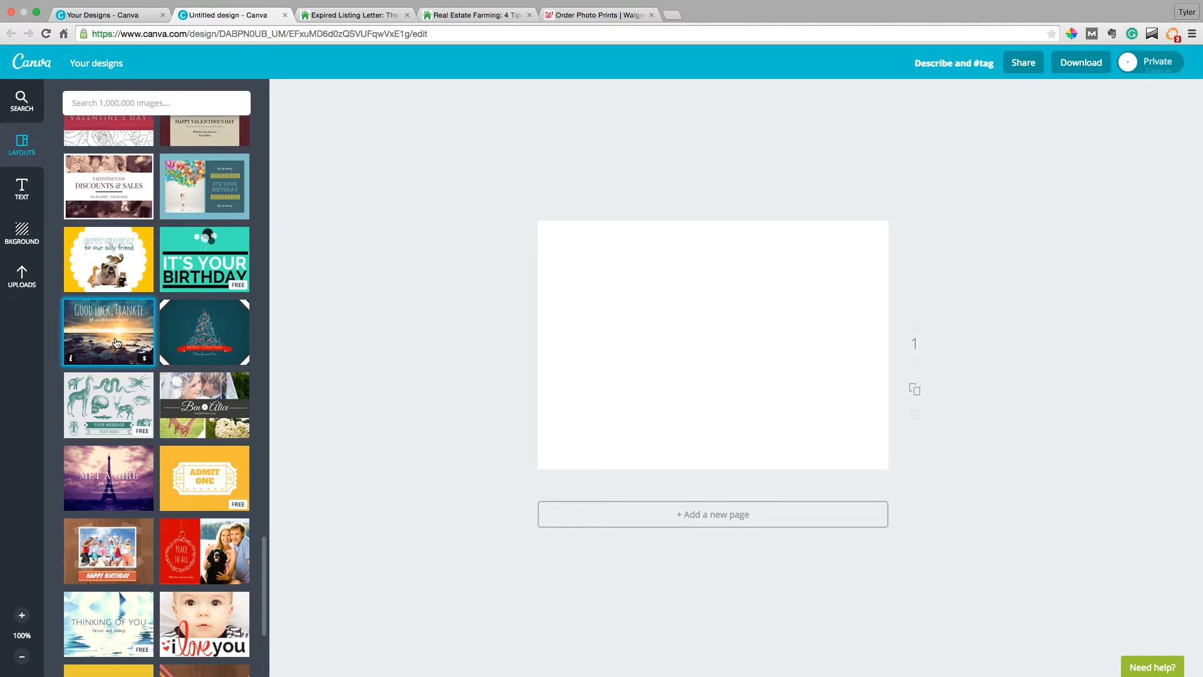
# Try then undo the Good luck Frankie layout, apply the Enjoy ocean layout, and start downloading
pyautogui.click(109, 332)
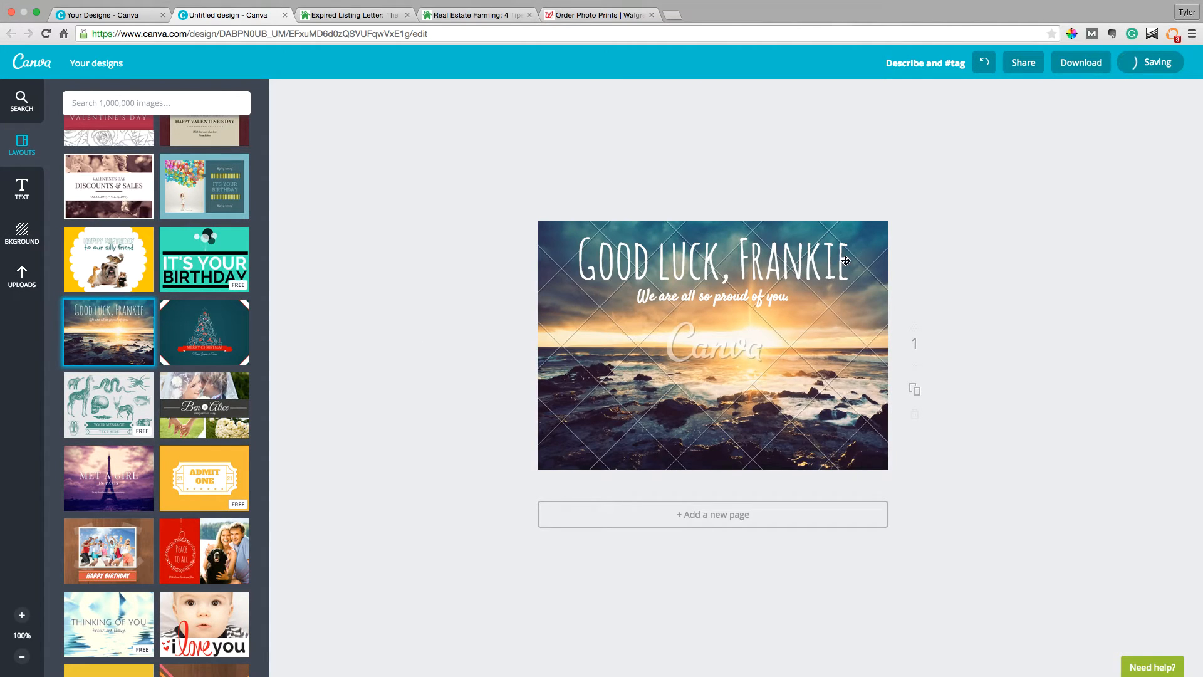
pyautogui.moveTo(727, 294)
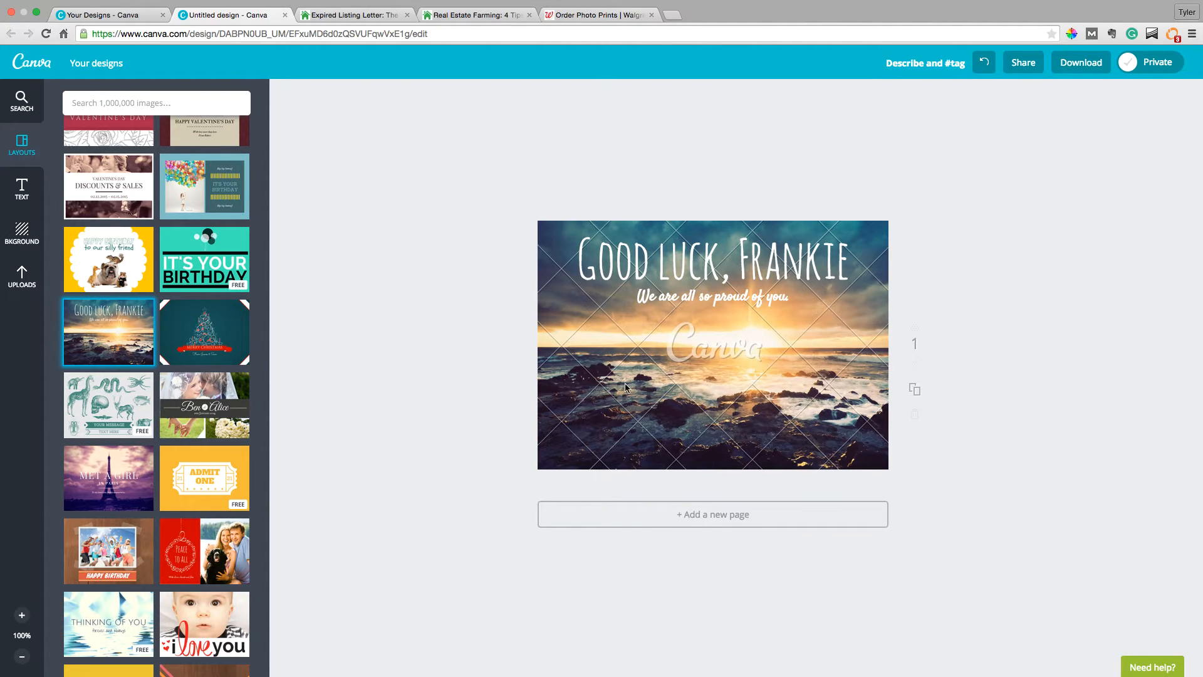
pyautogui.moveTo(1086, 71)
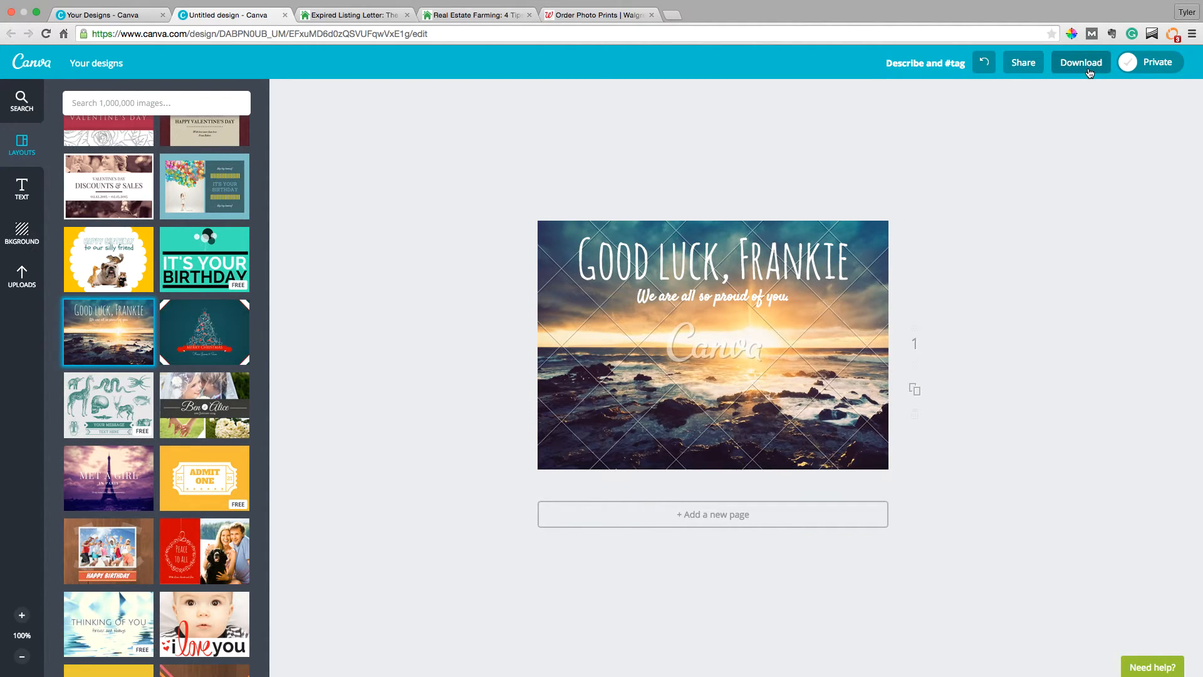
pyautogui.click(204, 478)
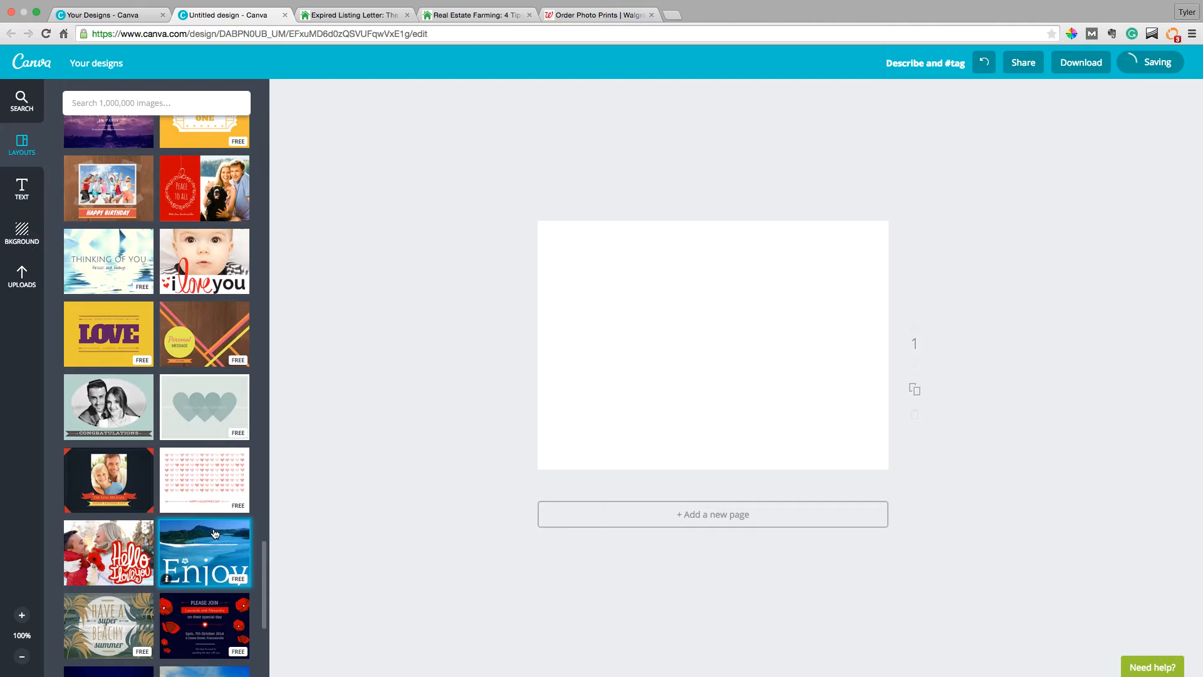
pyautogui.click(204, 552)
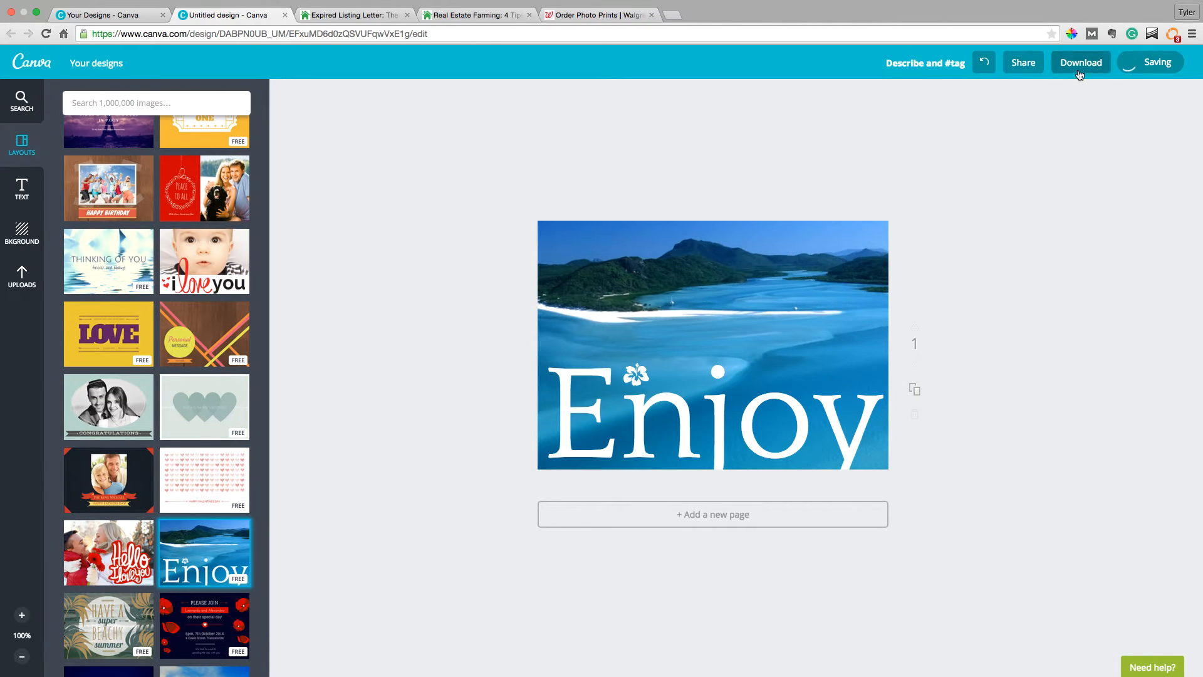
pyautogui.click(1080, 62)
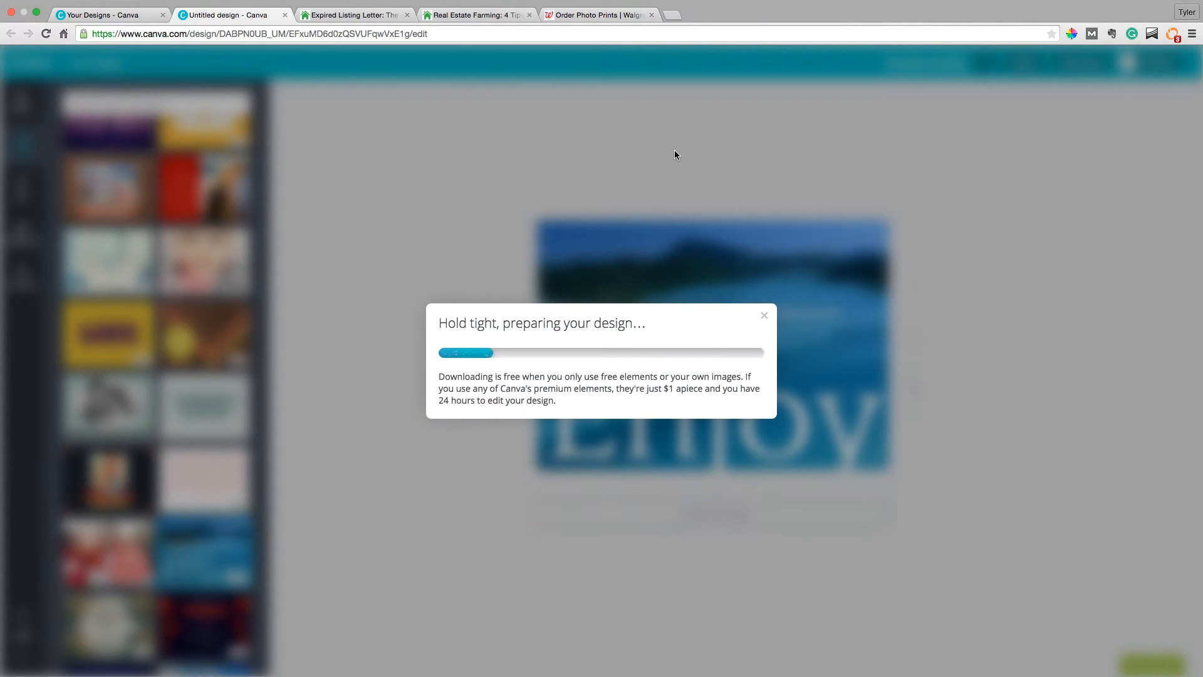
# Close the Walgreens Photo tab, dismiss the 'Your design is ready' notice, and view the farming article
pyautogui.click(599, 14)
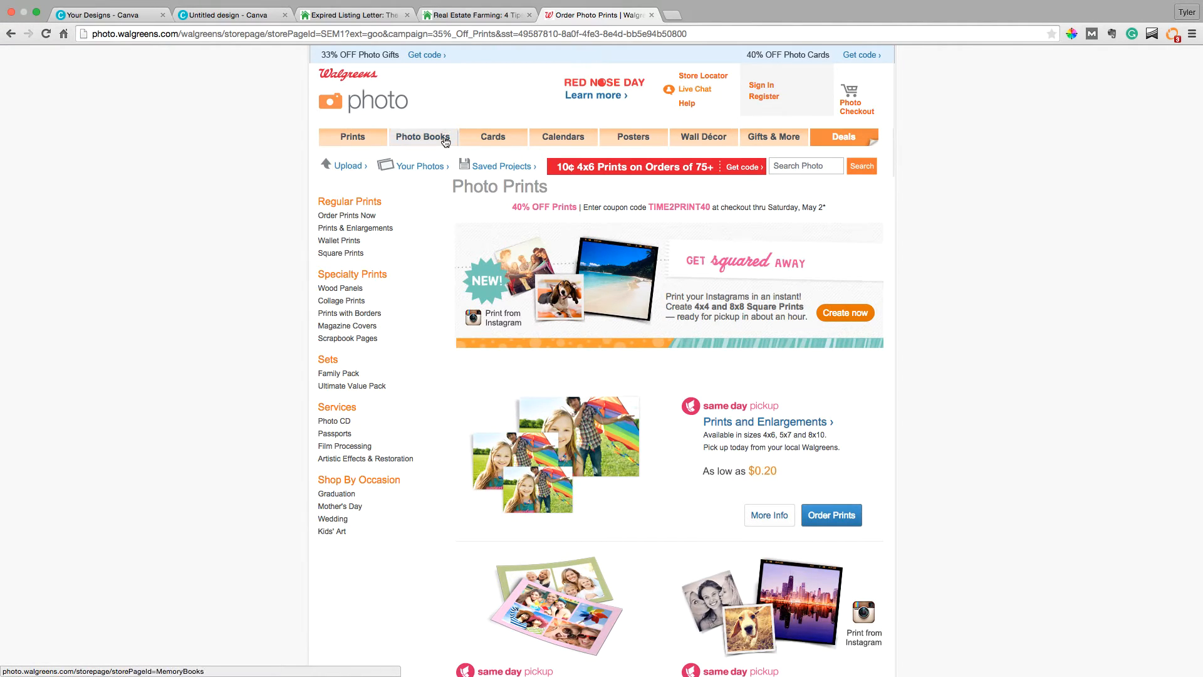
pyautogui.moveTo(325, 107)
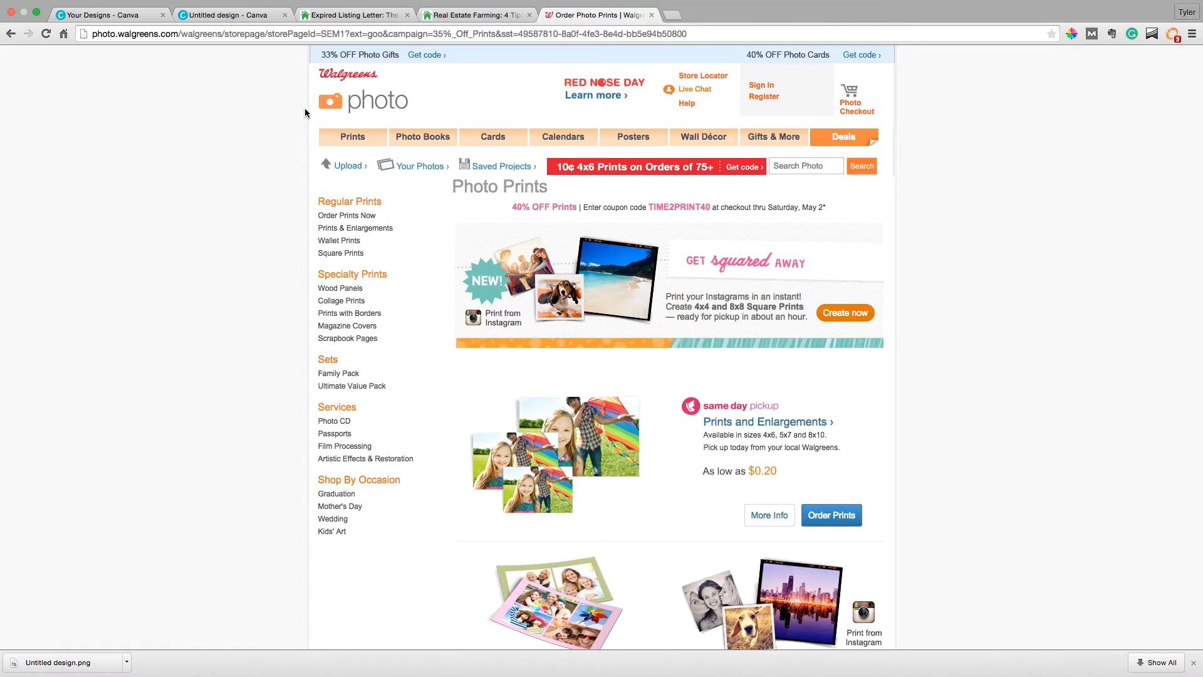
pyautogui.moveTo(478, 209)
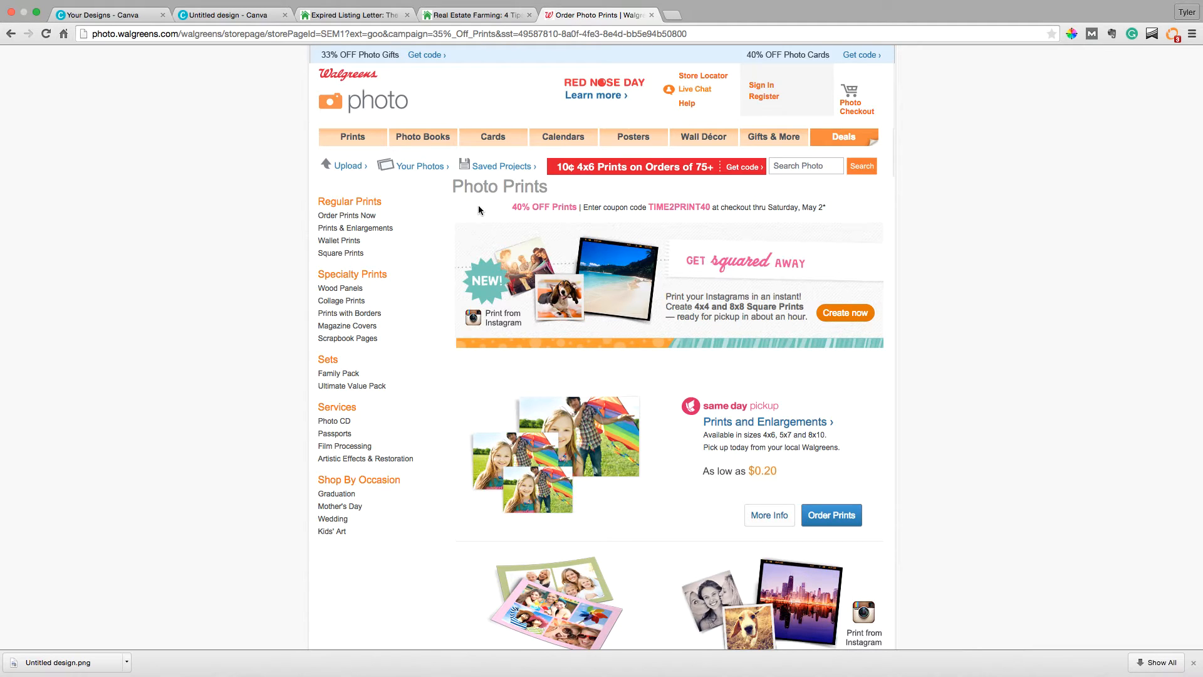
pyautogui.moveTo(351, 386)
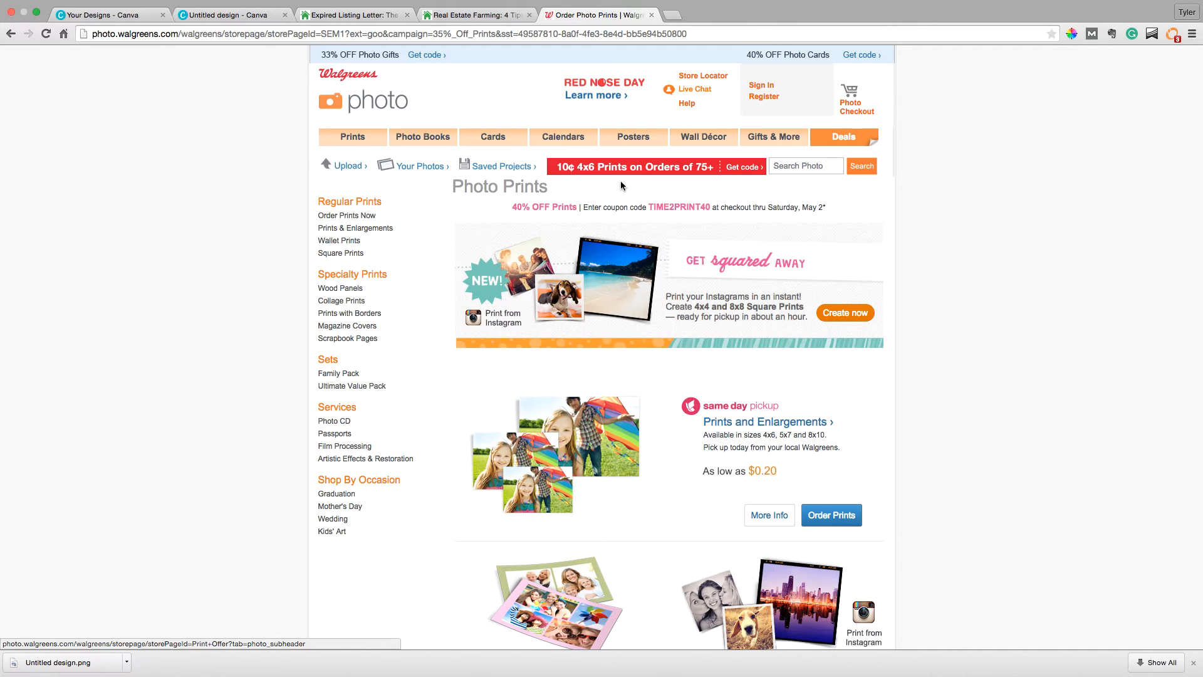
pyautogui.moveTo(776, 59)
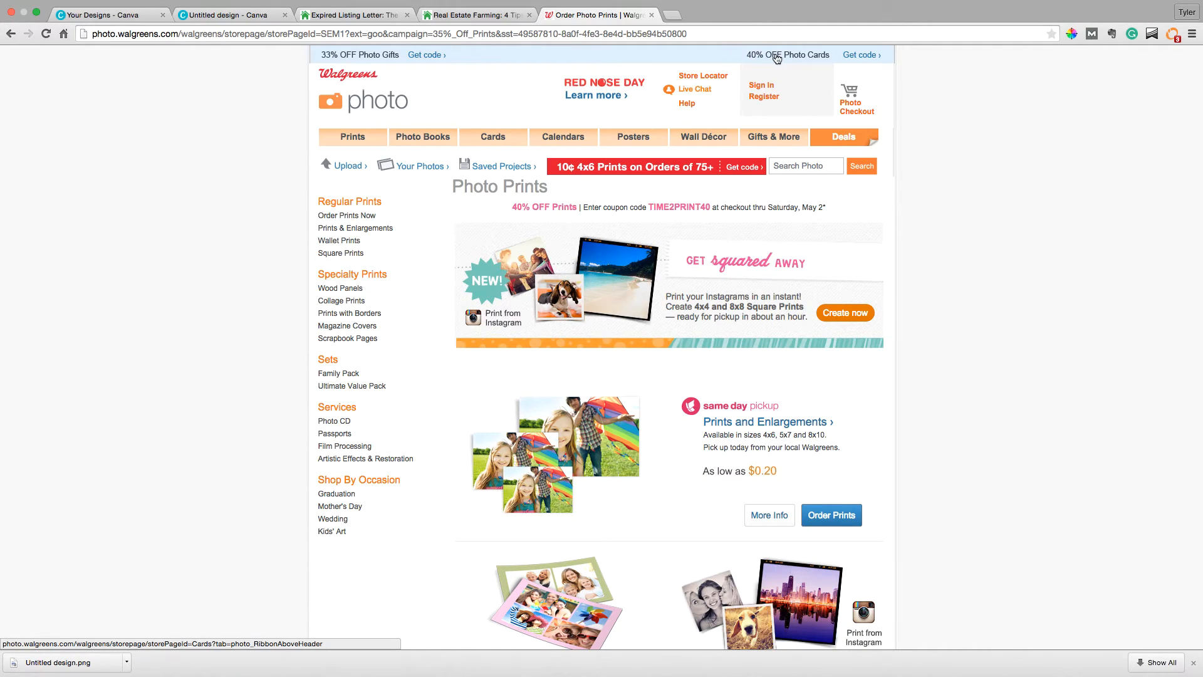
pyautogui.moveTo(804, 62)
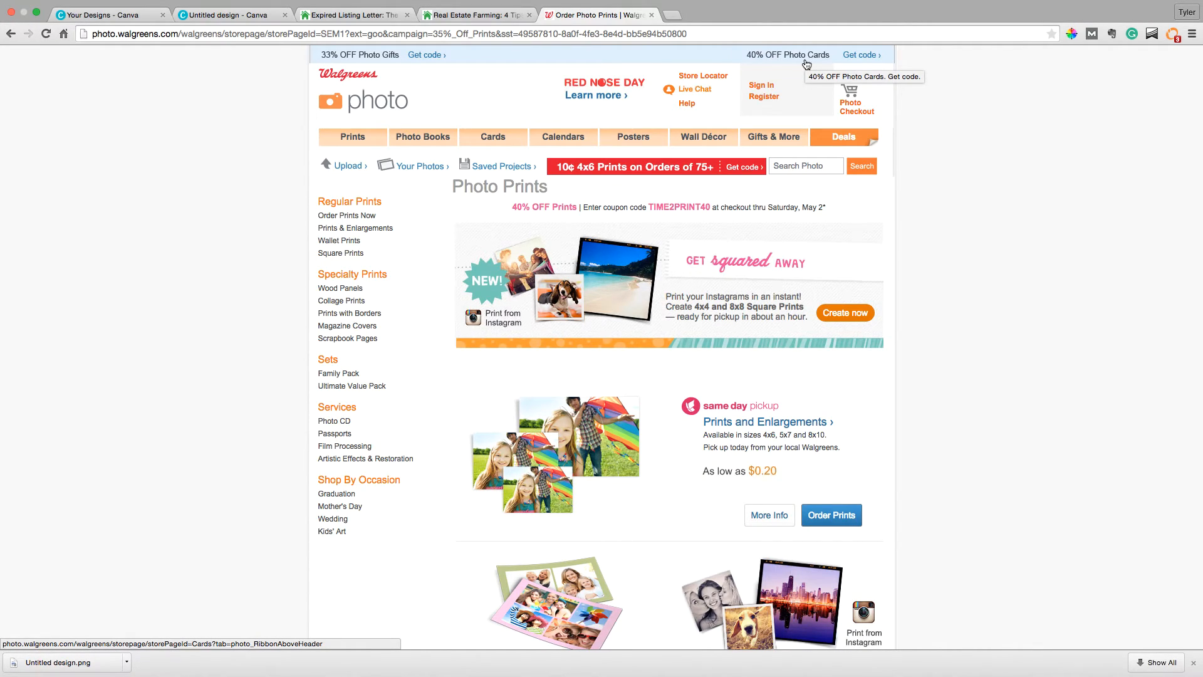
pyautogui.moveTo(652, 170)
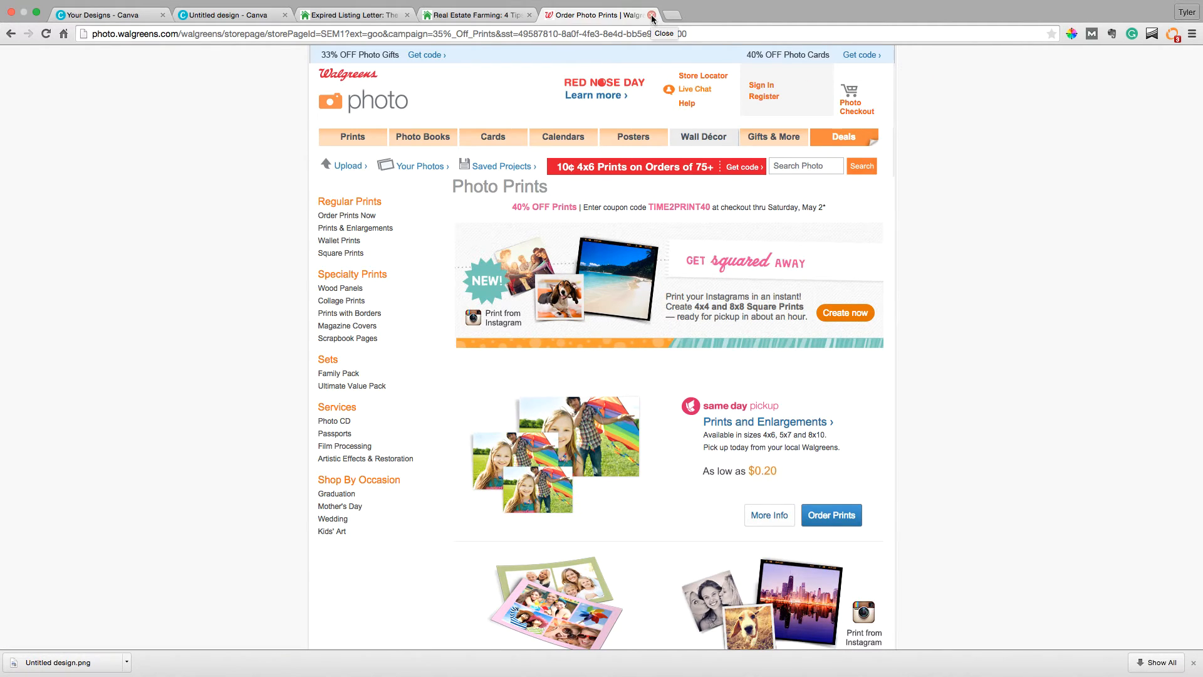
pyautogui.click(650, 15)
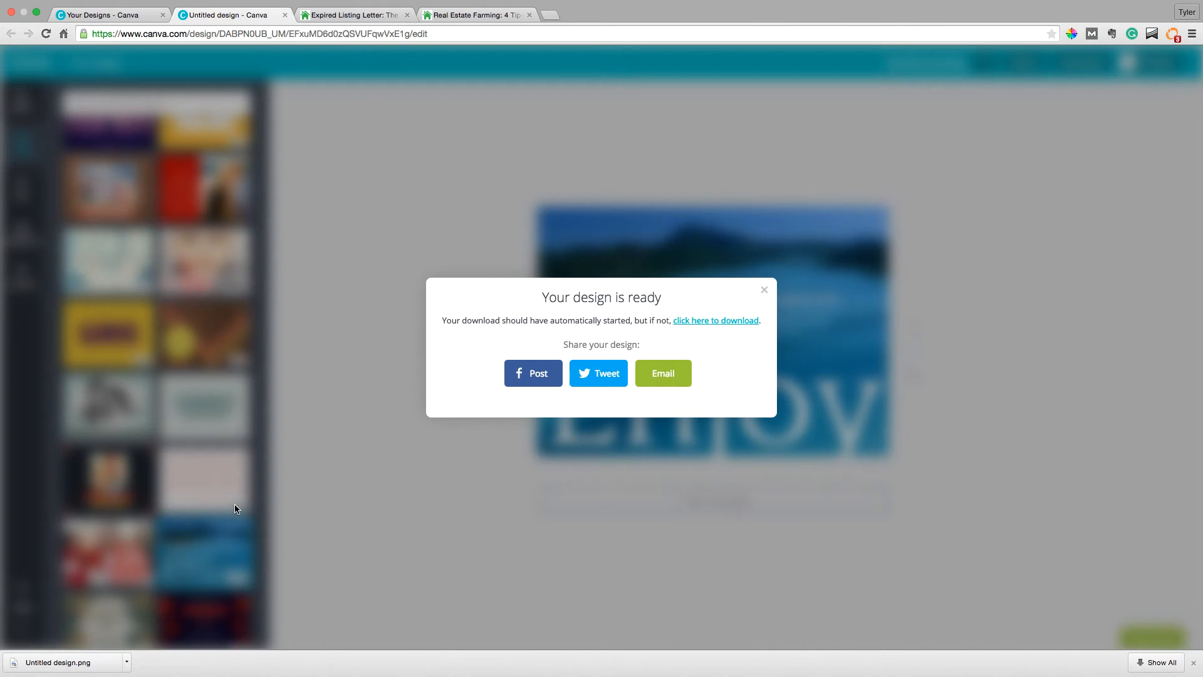
pyautogui.click(762, 290)
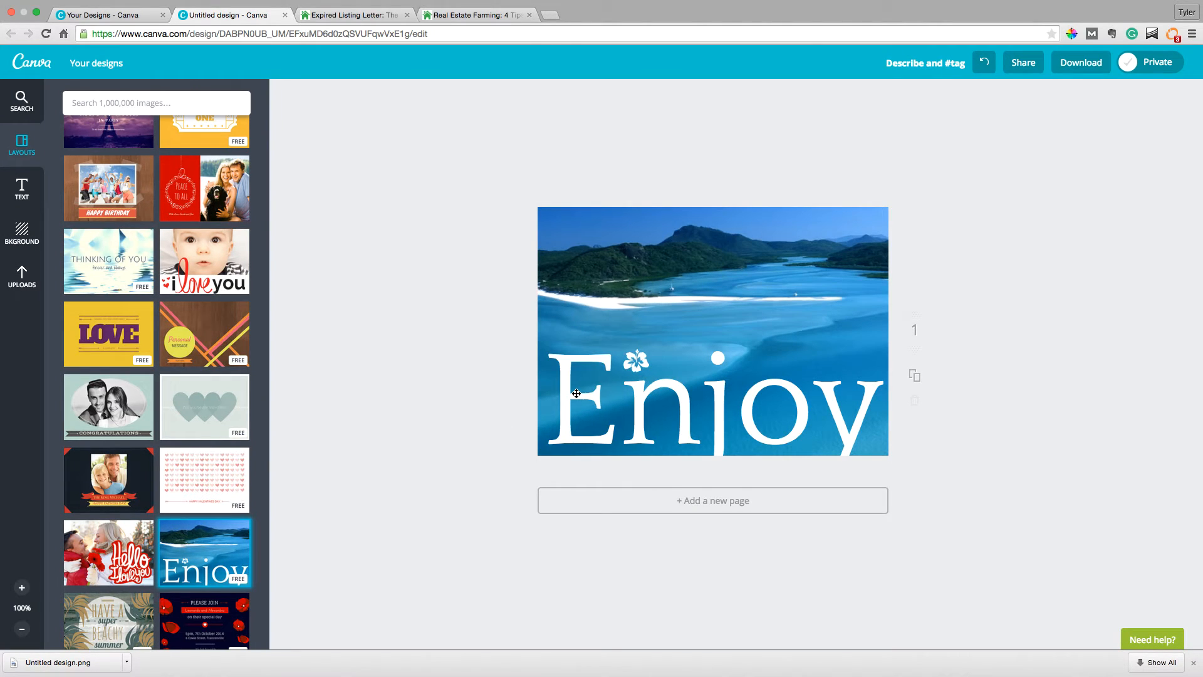
pyautogui.moveTo(496, 354)
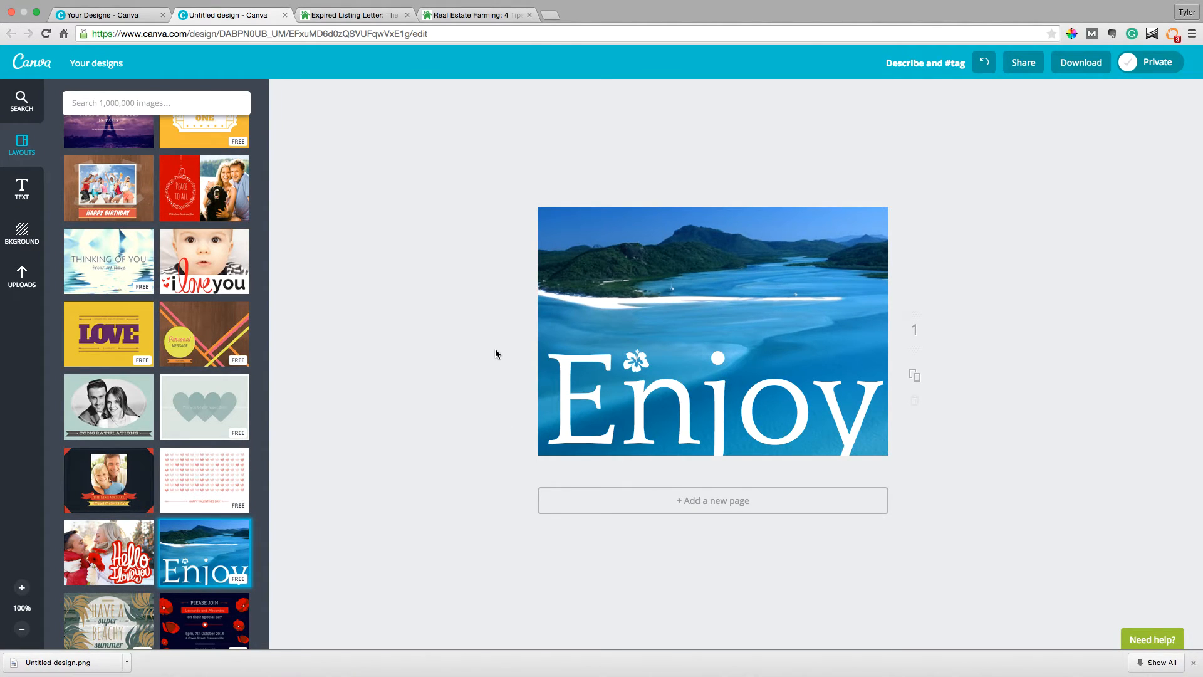
pyautogui.click(475, 14)
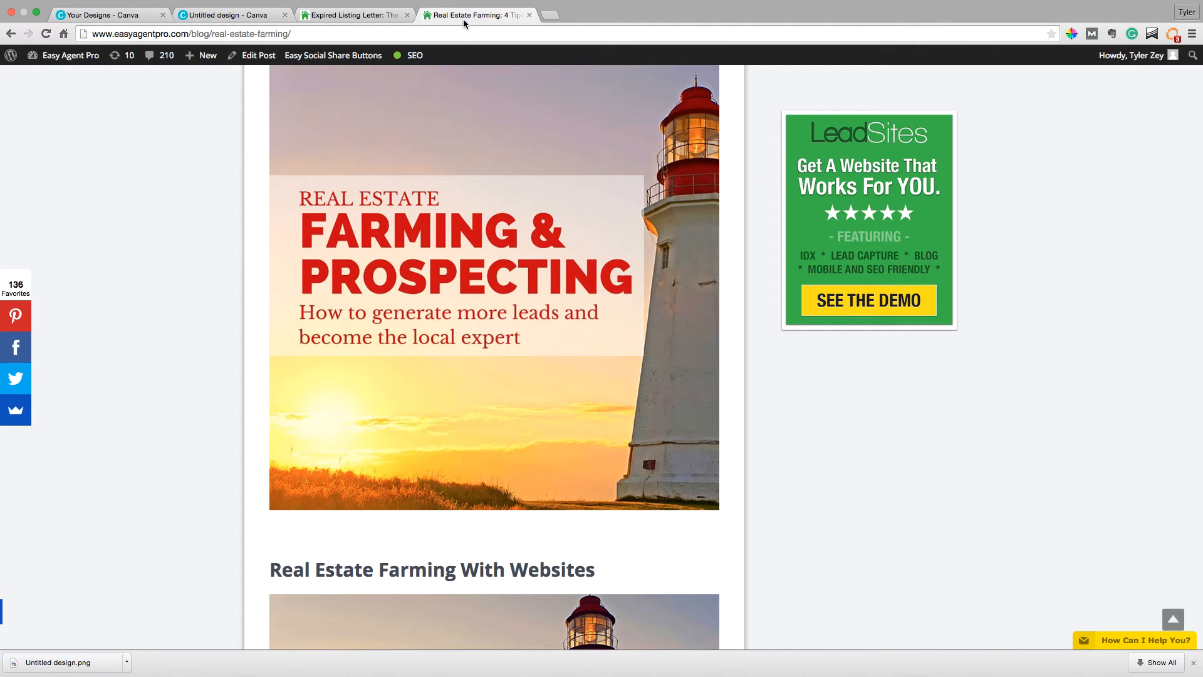
# Scroll up the Real Estate Farming article, then return to the Enjoy card design tab
pyautogui.scroll(3)
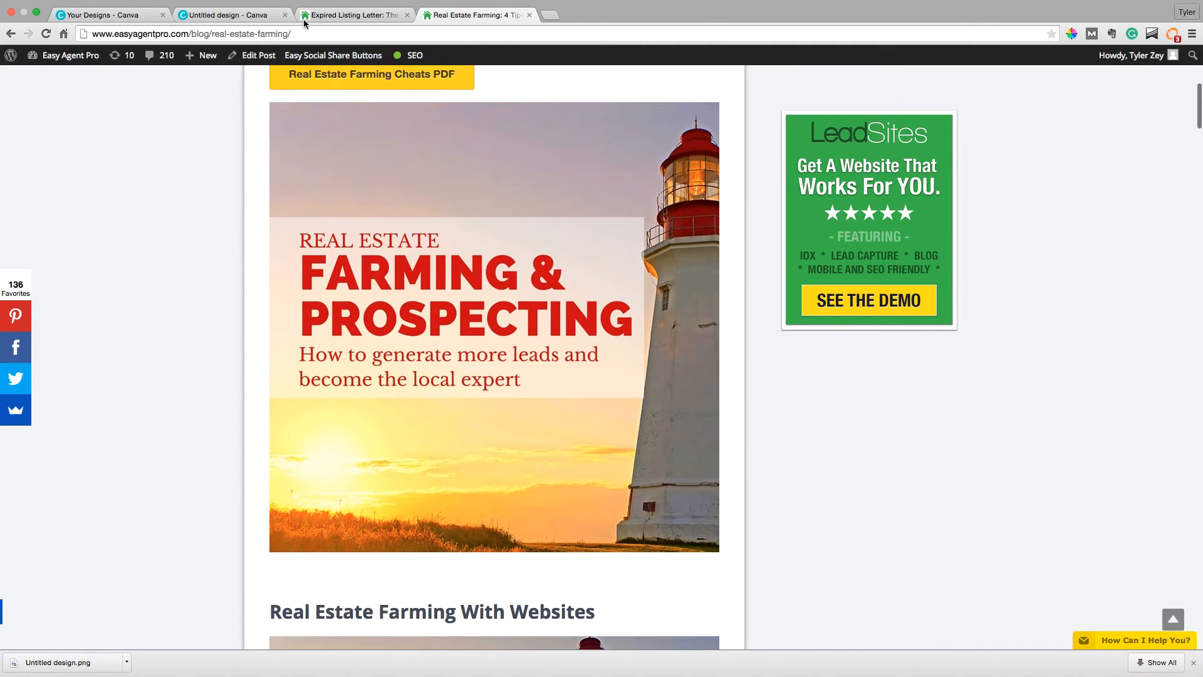
pyautogui.click(230, 15)
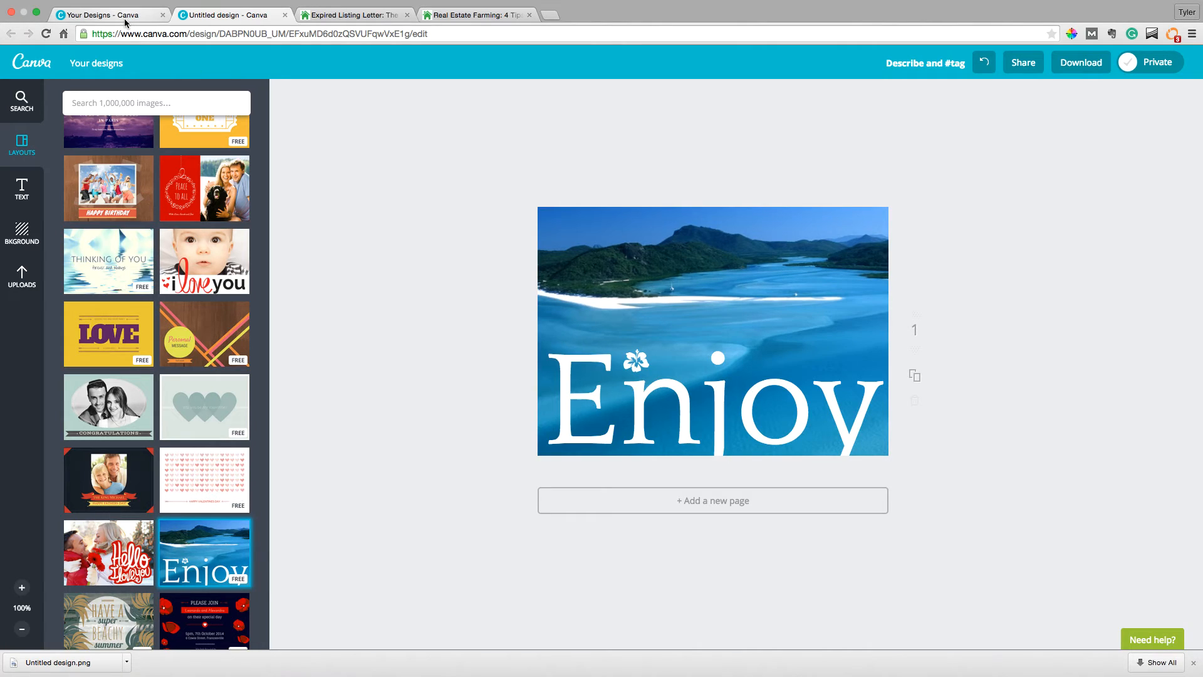
pyautogui.moveTo(1030, 546)
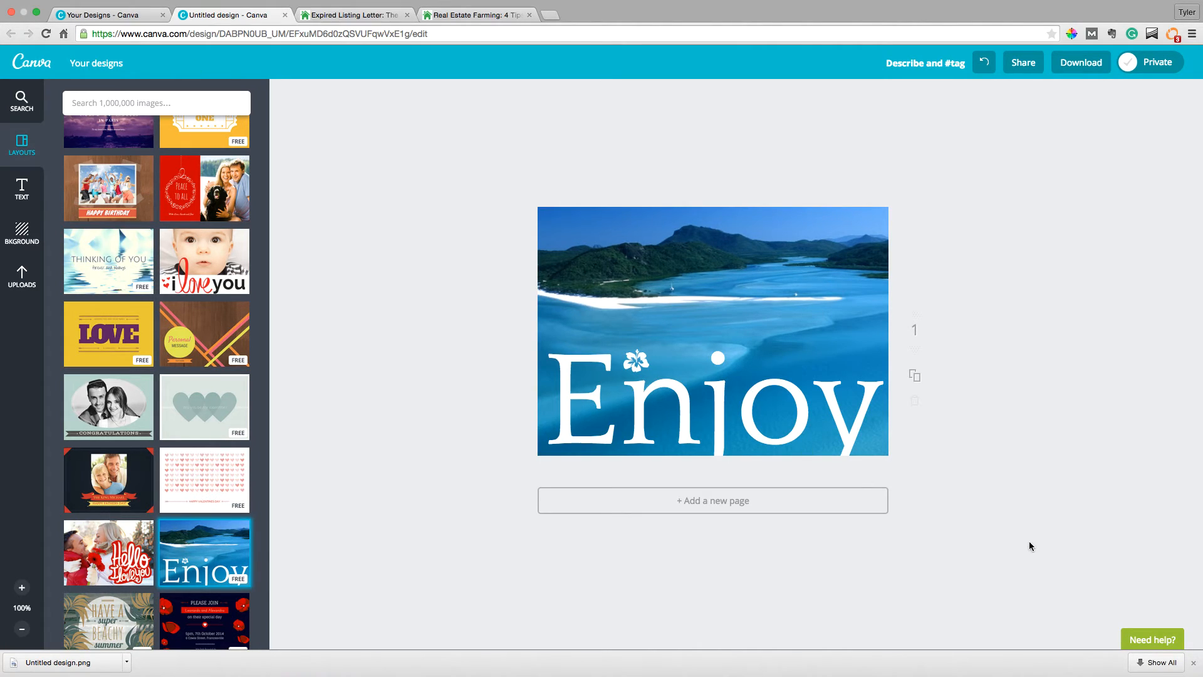
pyautogui.moveTo(1061, 557)
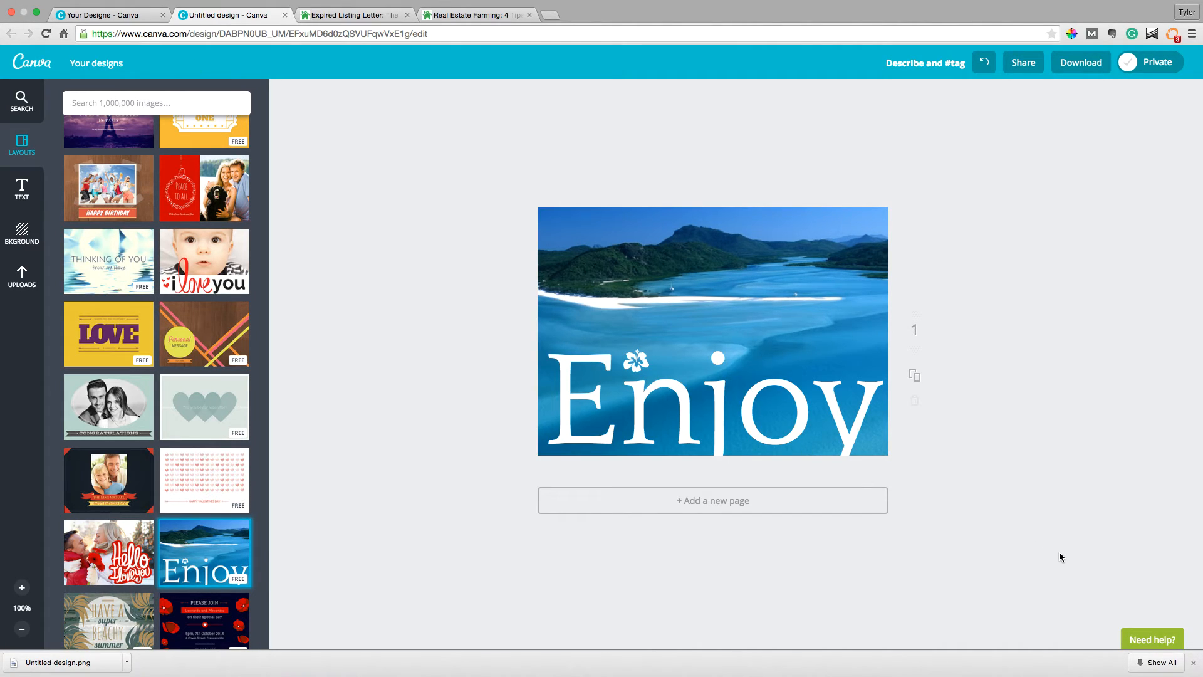
pyautogui.moveTo(567, 269)
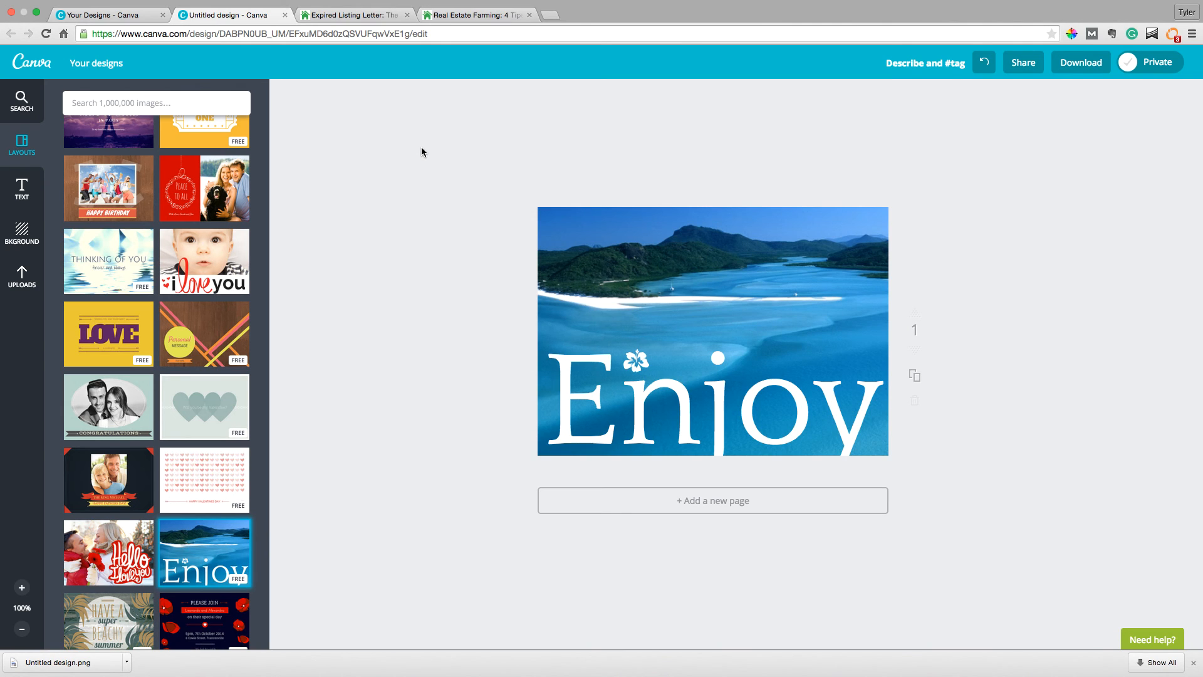
pyautogui.click(475, 14)
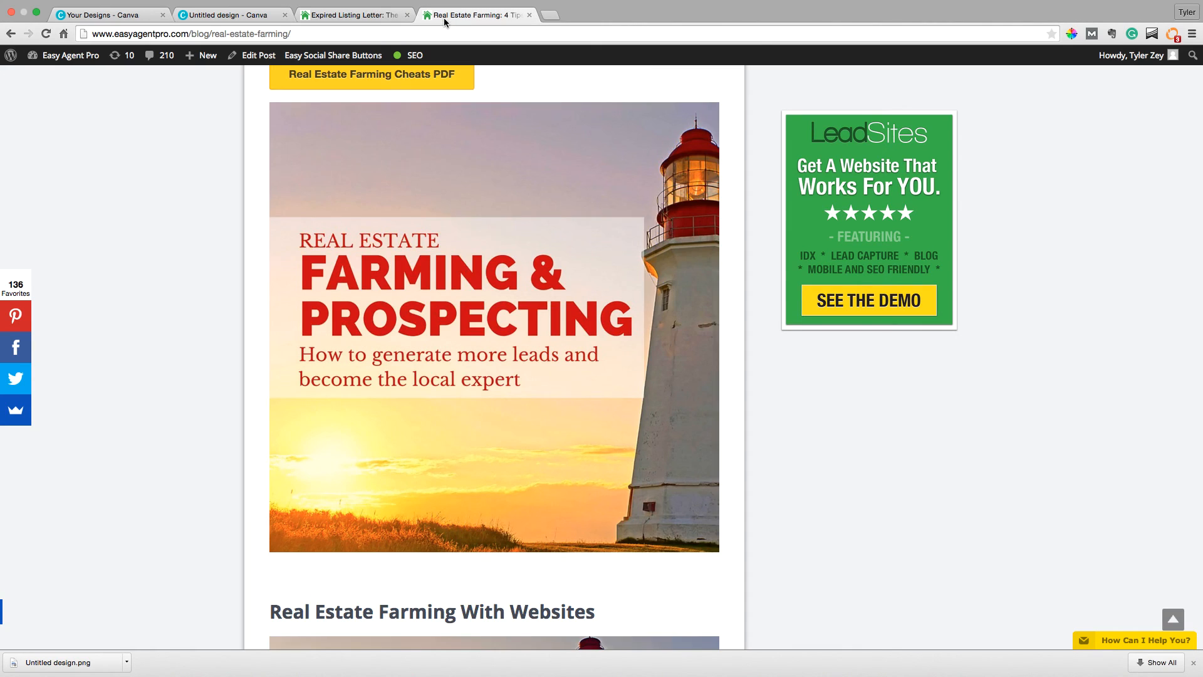
pyautogui.click(230, 14)
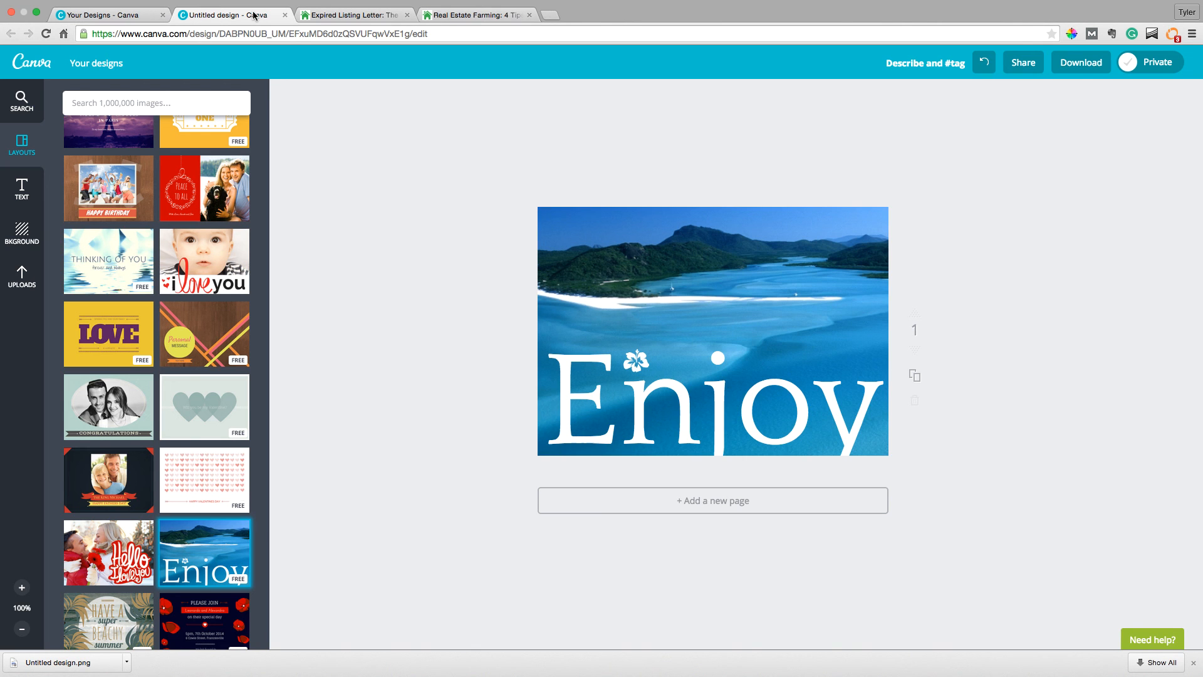